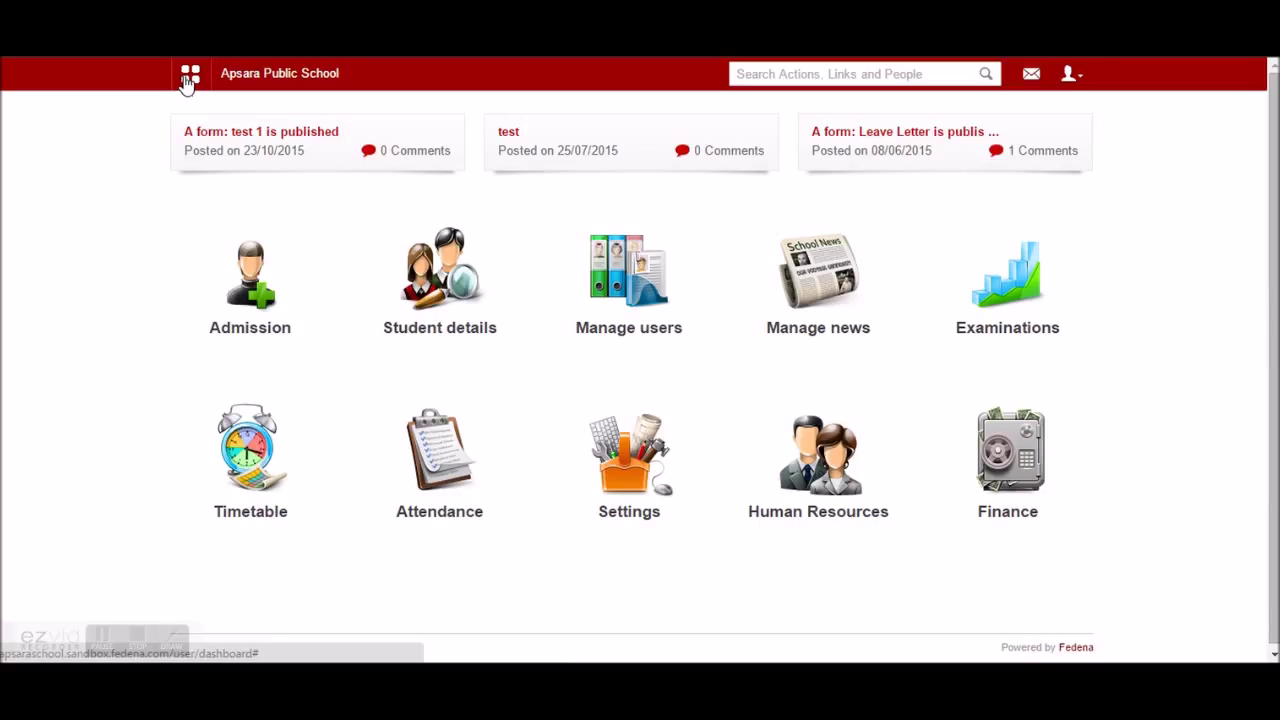
Step: Navigate from the dashboard through Human Resources to Employee management
click(190, 73)
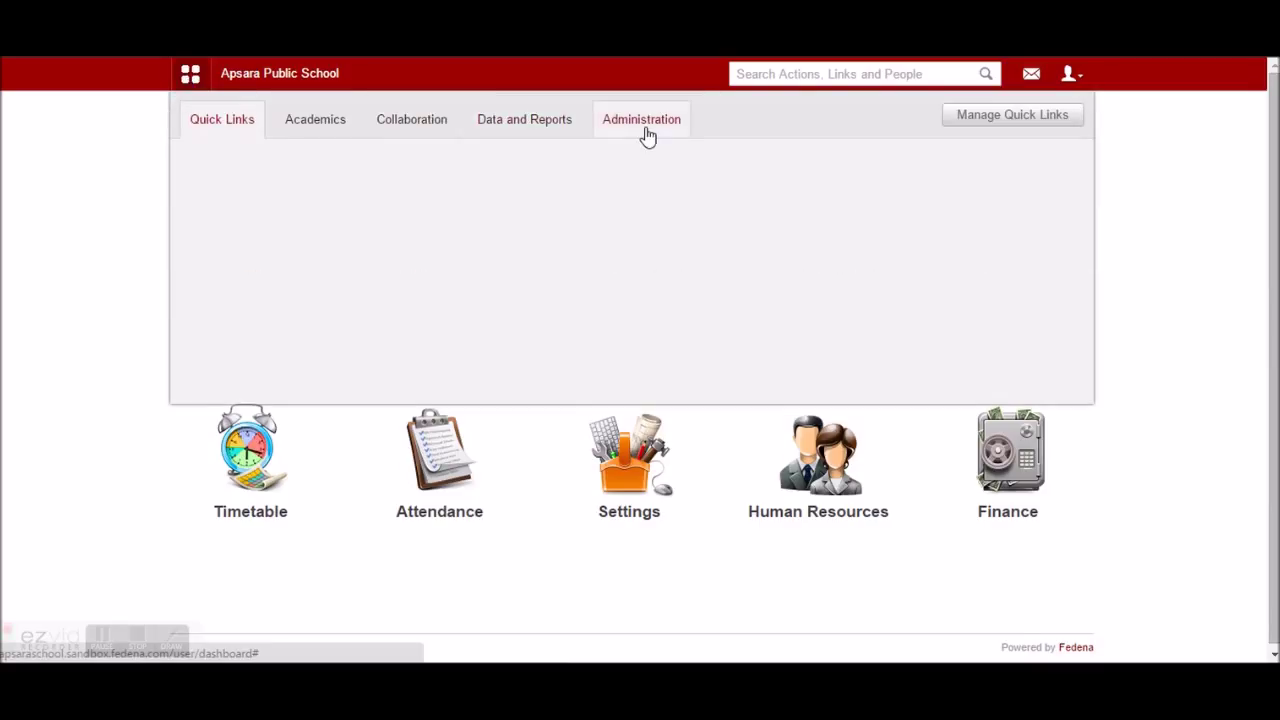
click(818, 455)
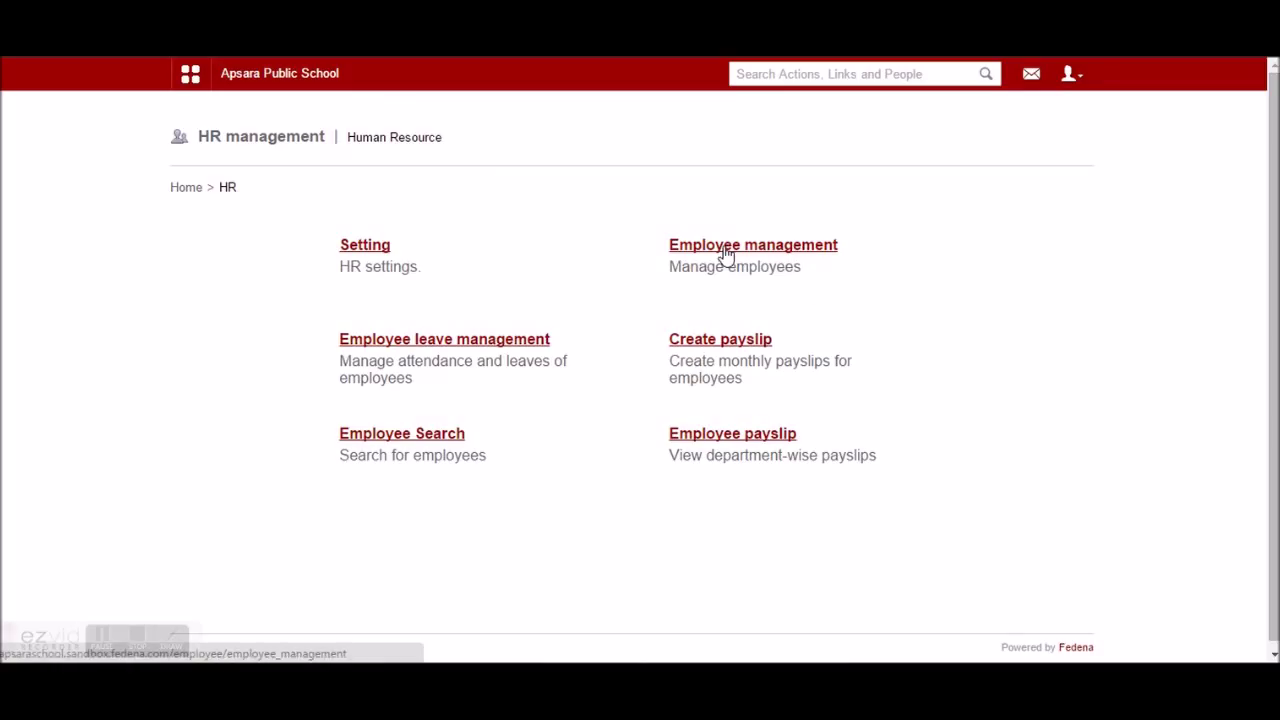
click(753, 244)
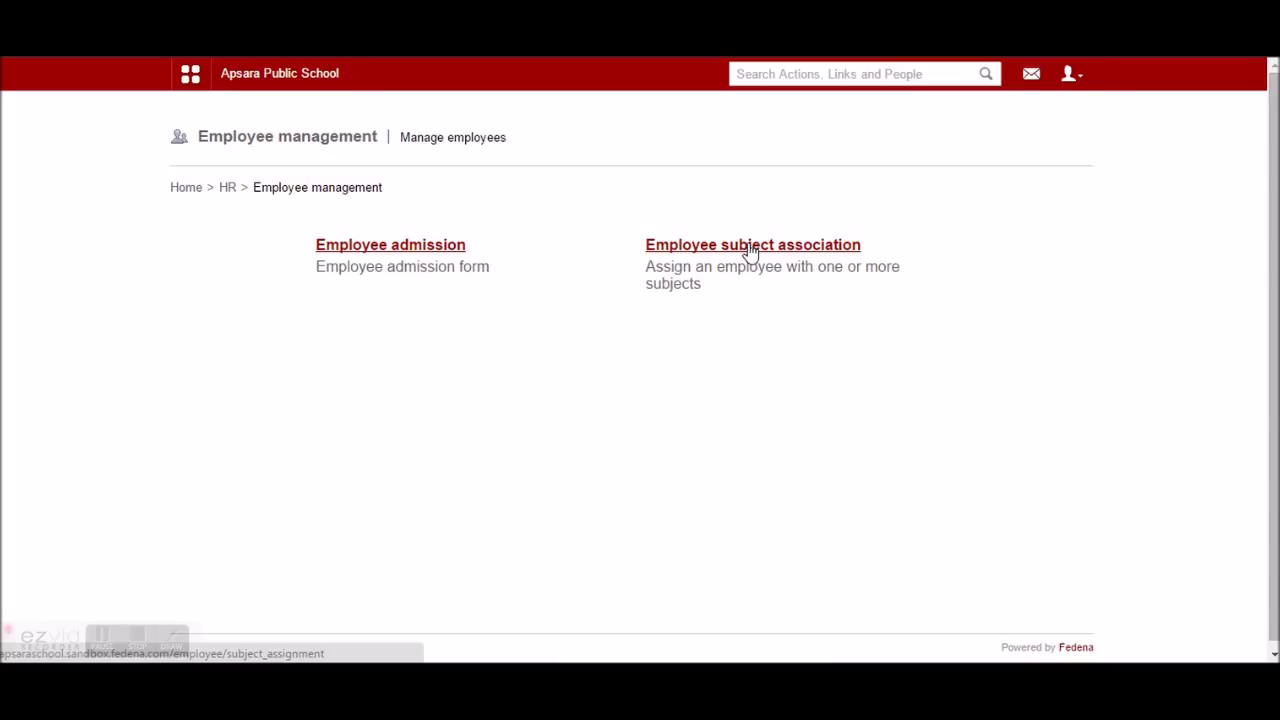
Step: Open Employee subject association with batch G8 - A 2015 and Subject 1 selected
click(752, 244)
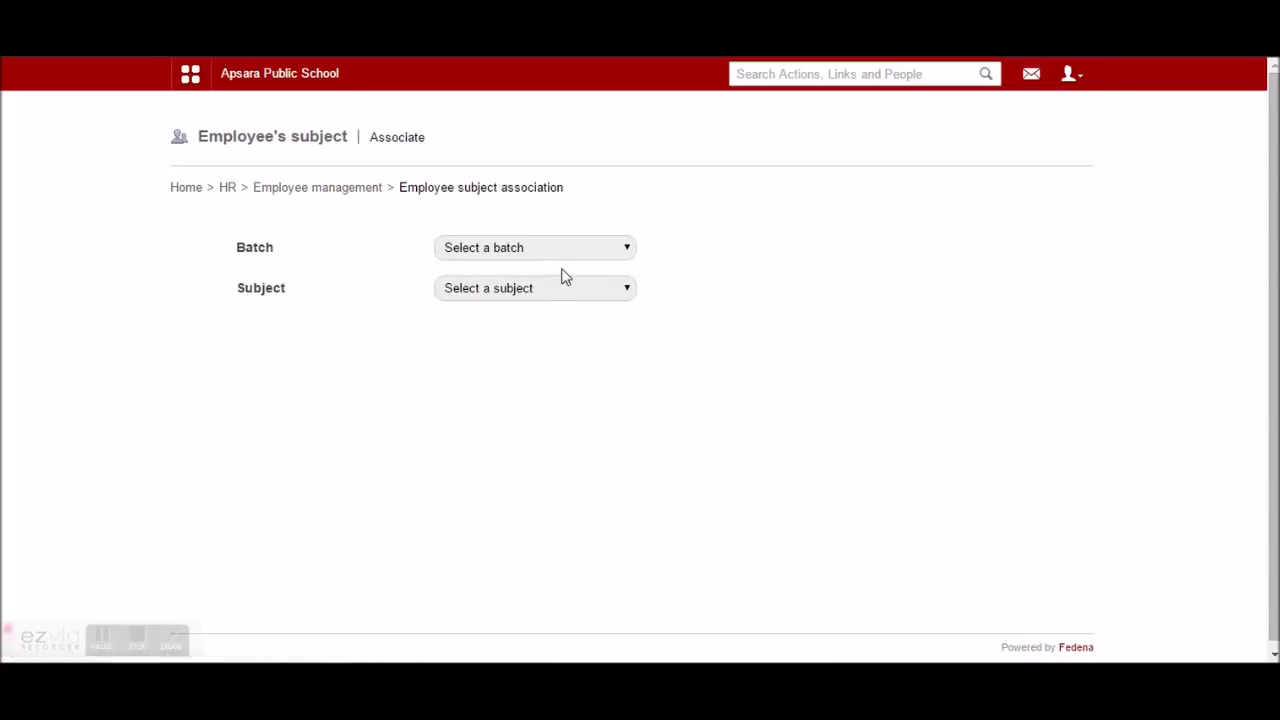
mouse_move(508, 258)
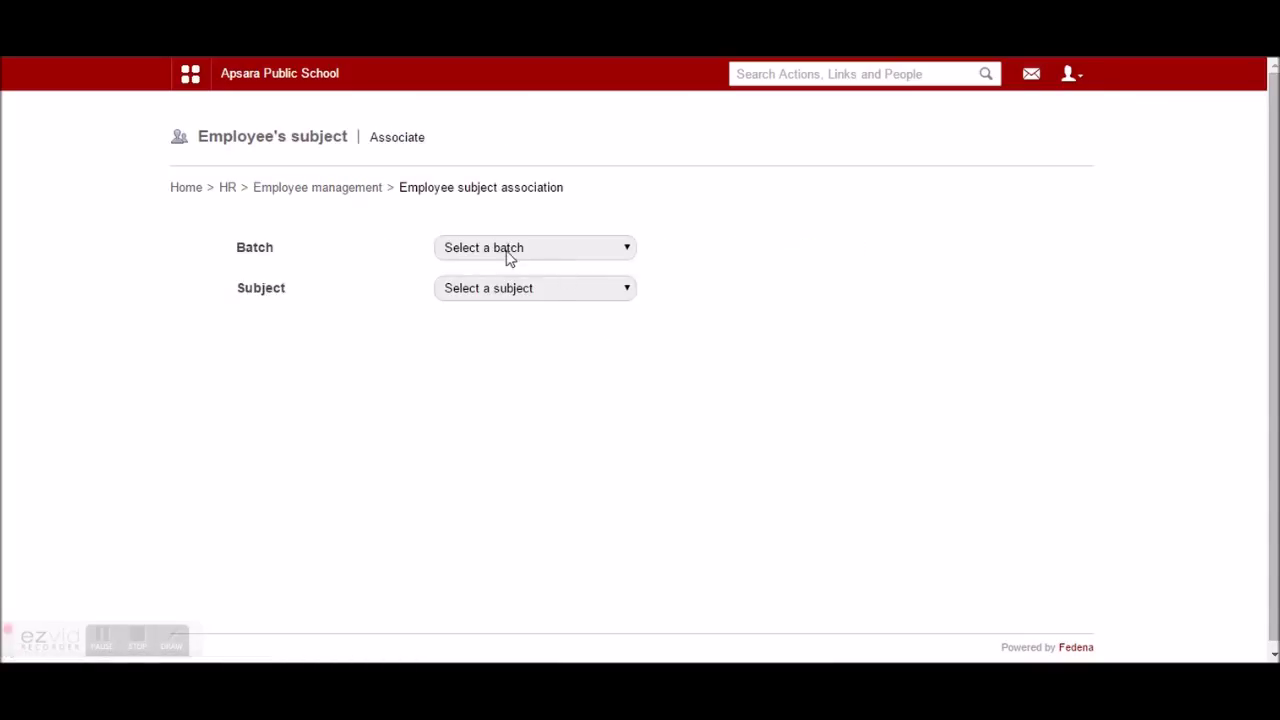
click(534, 247)
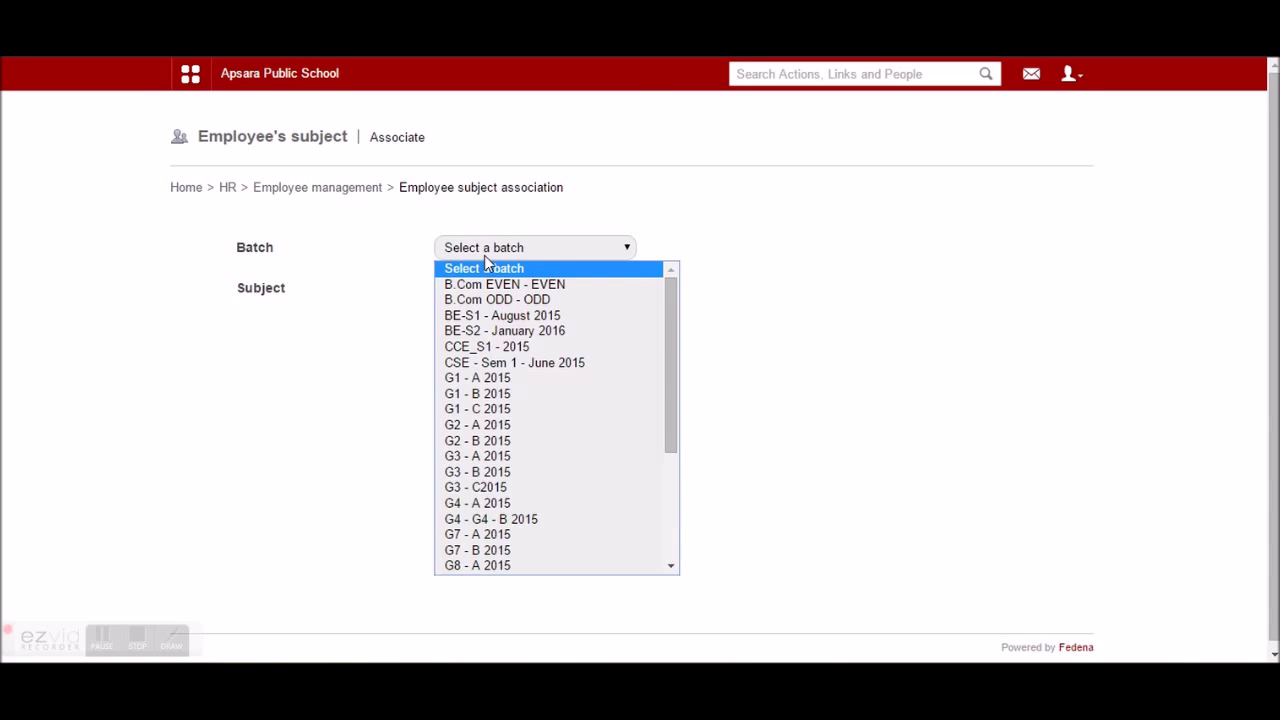
scroll(down, 3)
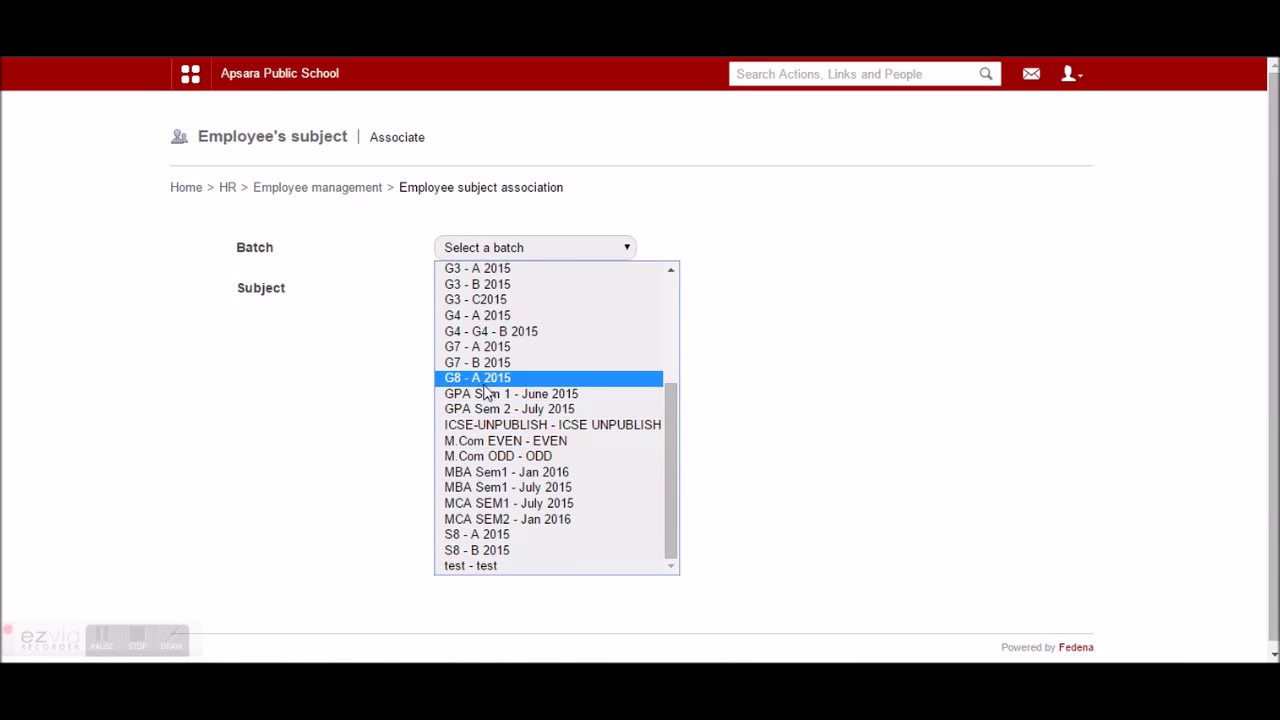
click(477, 377)
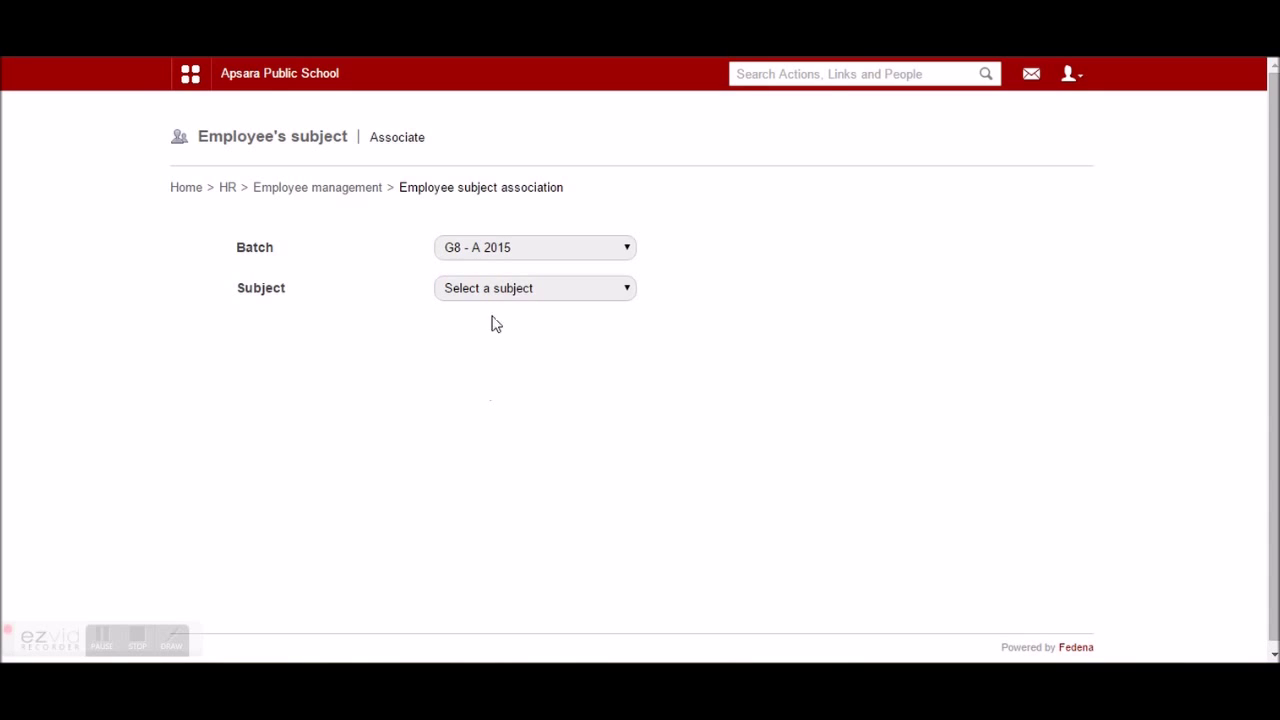
click(534, 288)
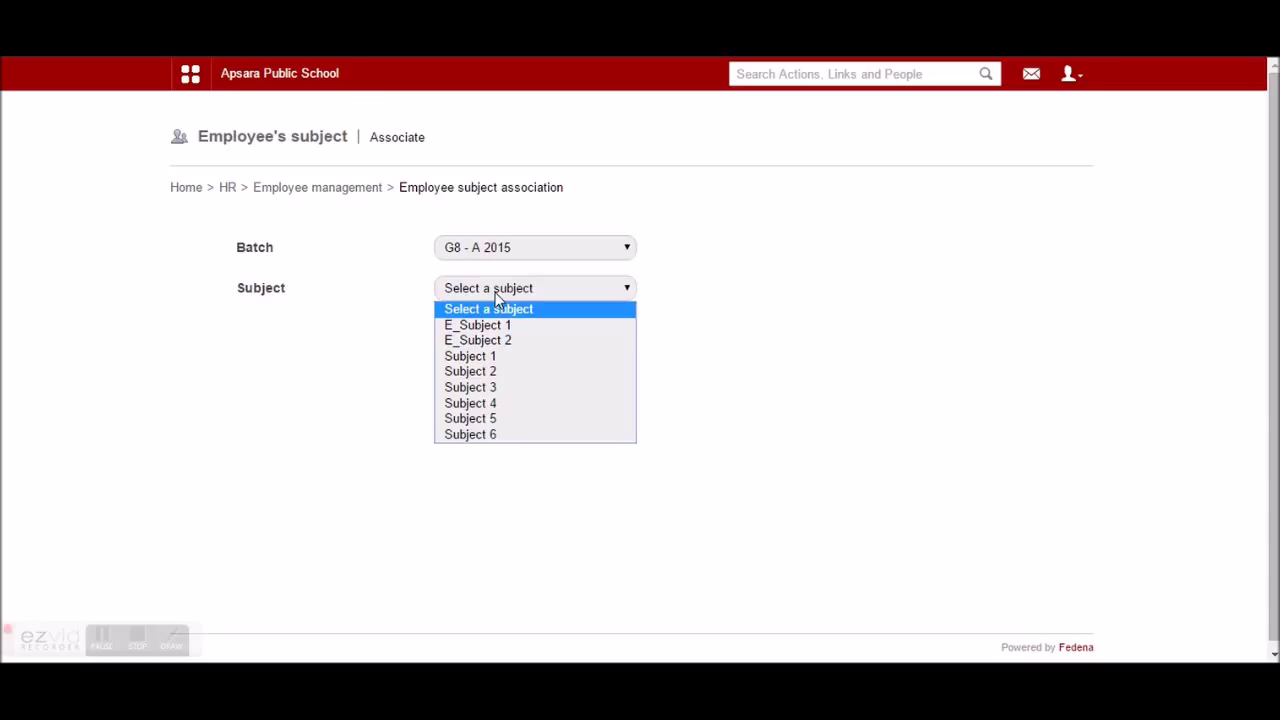
mouse_move(497, 335)
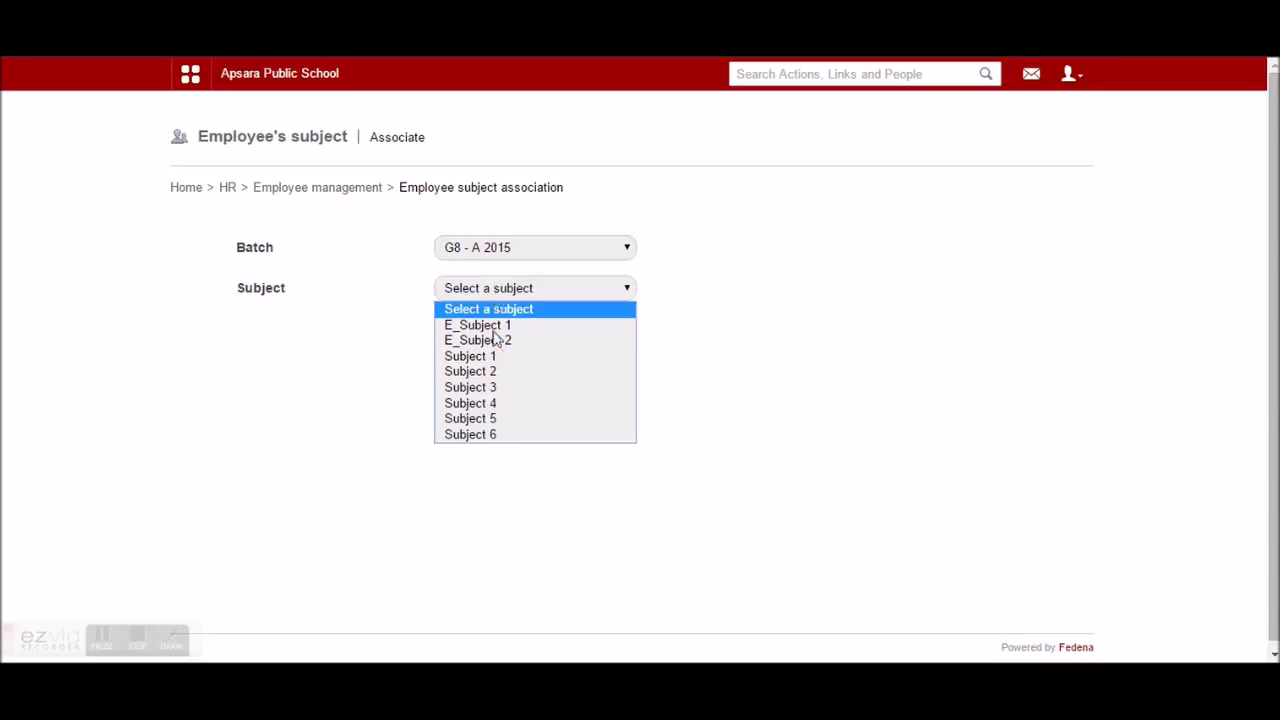
click(470, 355)
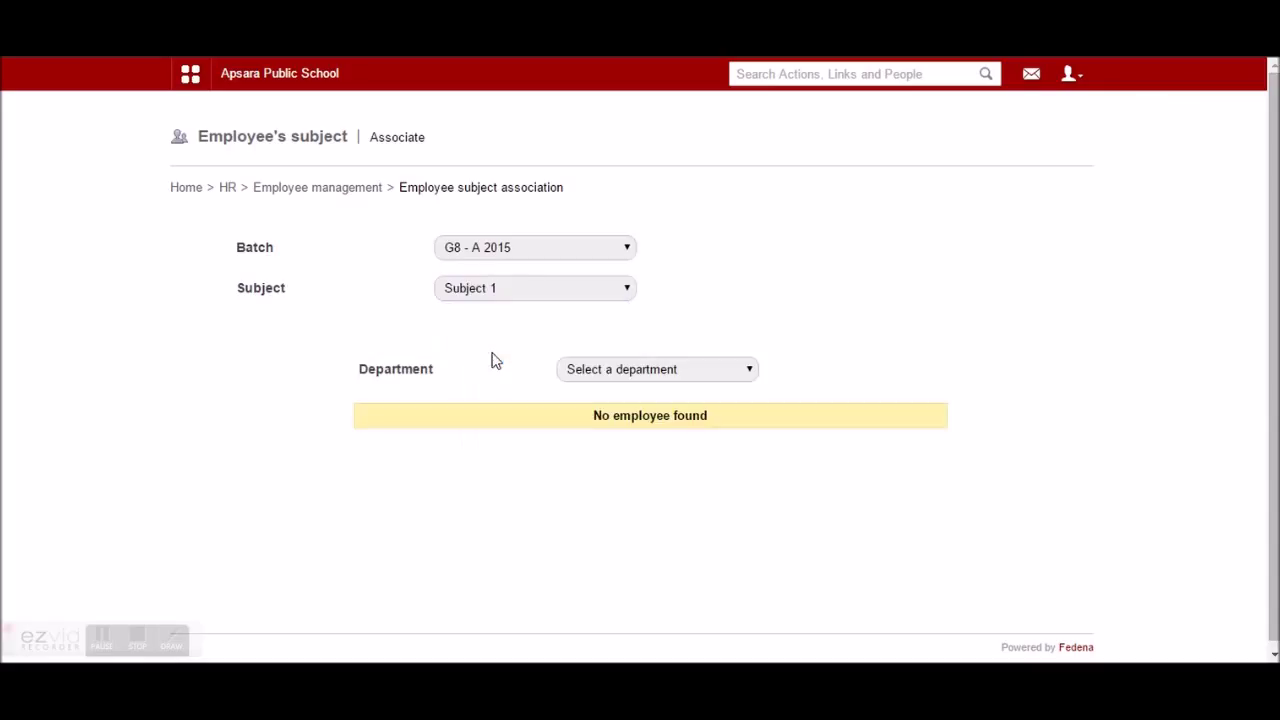
mouse_move(658, 386)
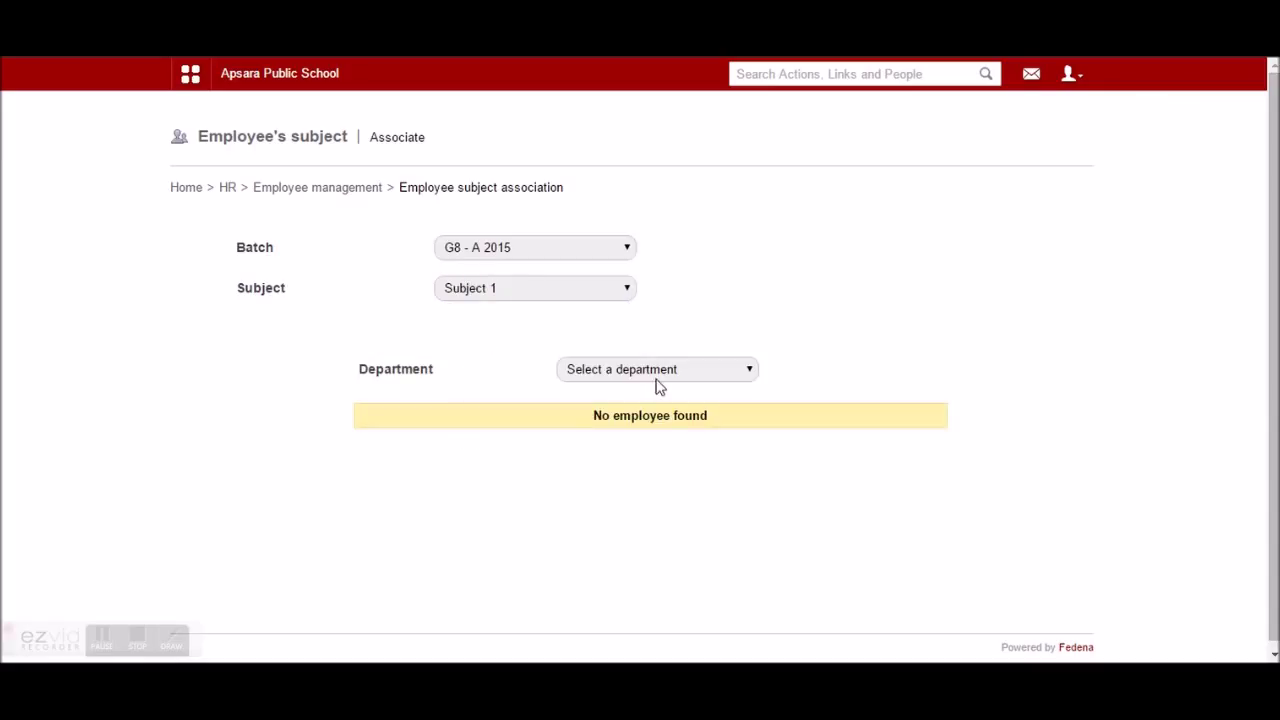
mouse_move(677, 392)
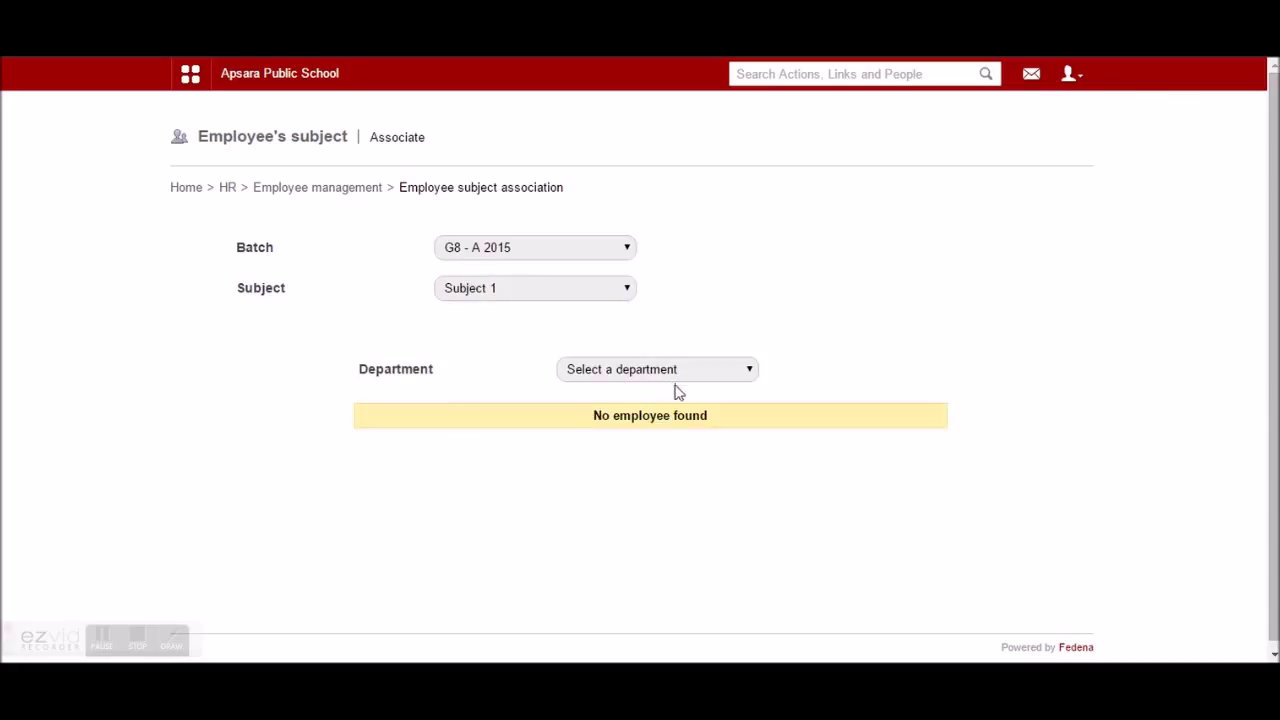
Step: Show Academics department staff and assign Christepher and Christina to Subject 1
click(657, 369)
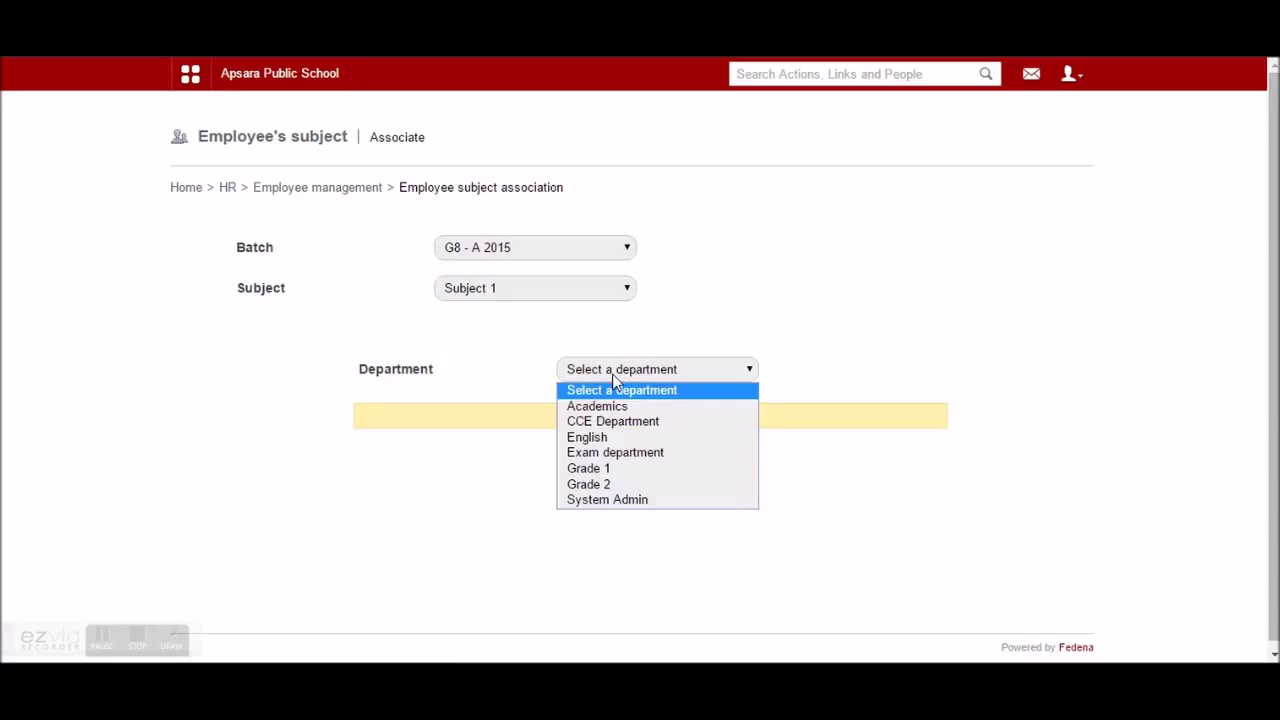
click(597, 405)
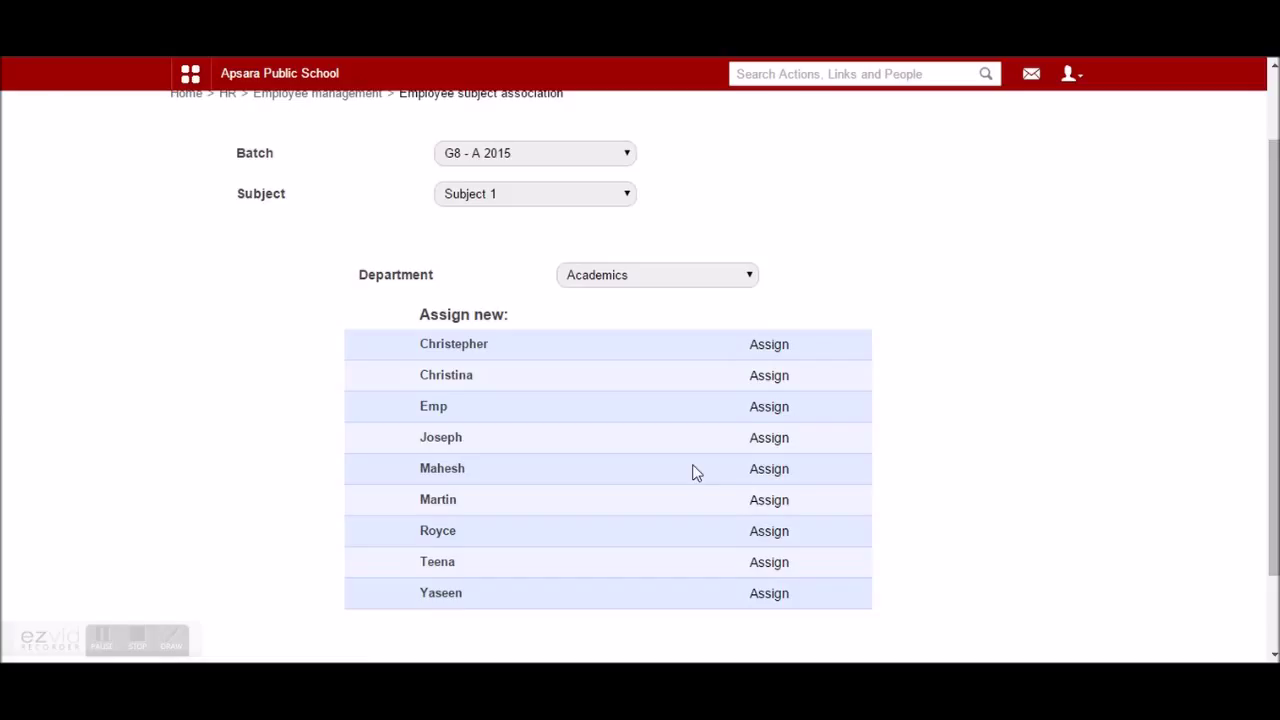
mouse_move(611, 305)
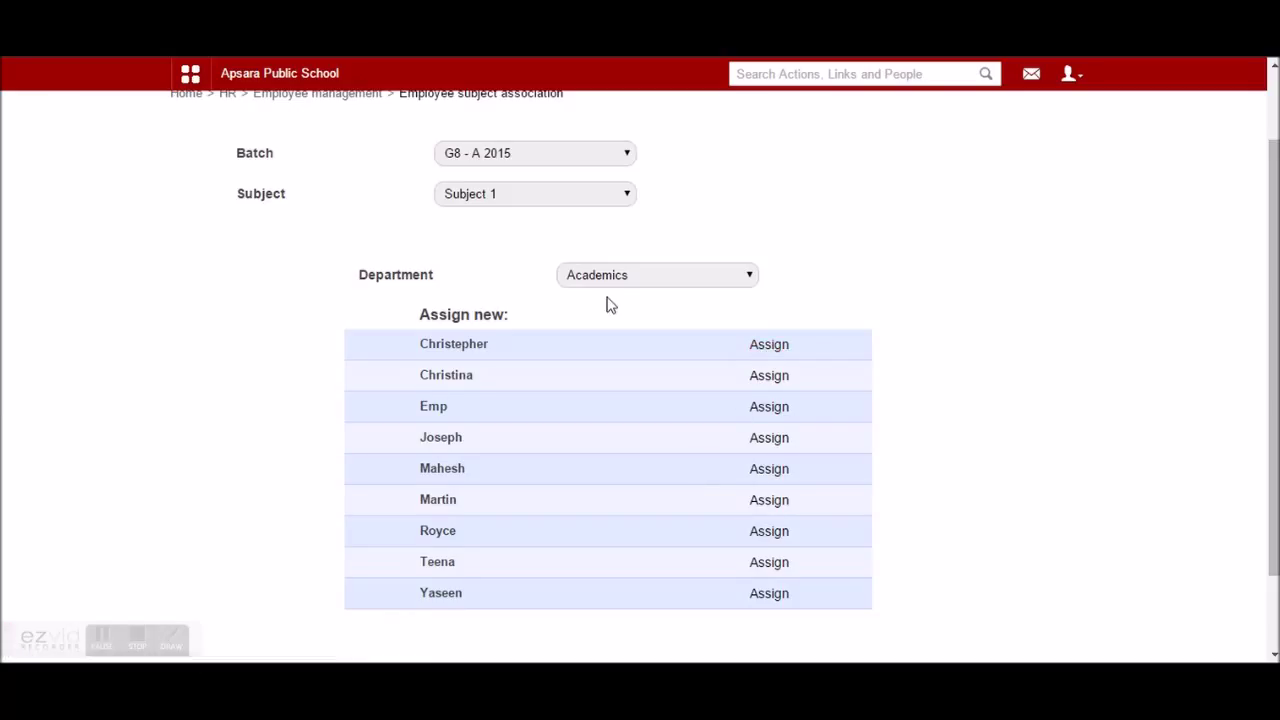
mouse_move(660, 285)
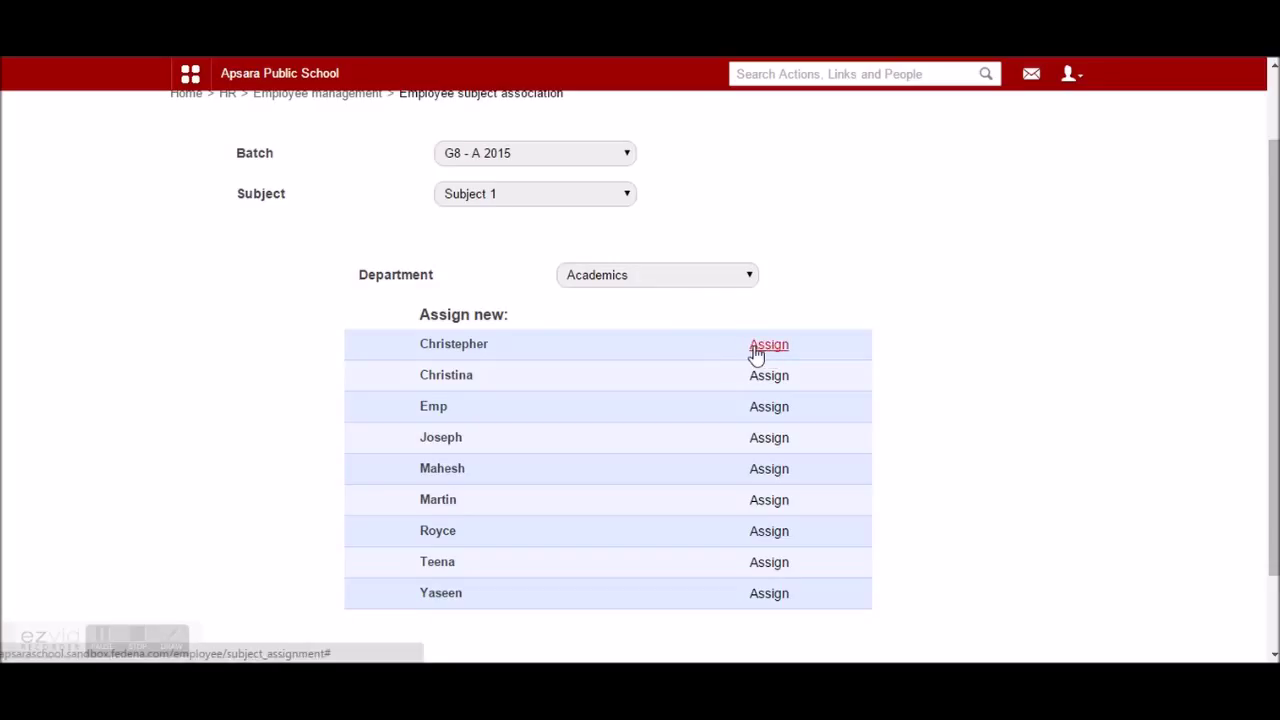
mouse_move(500, 207)
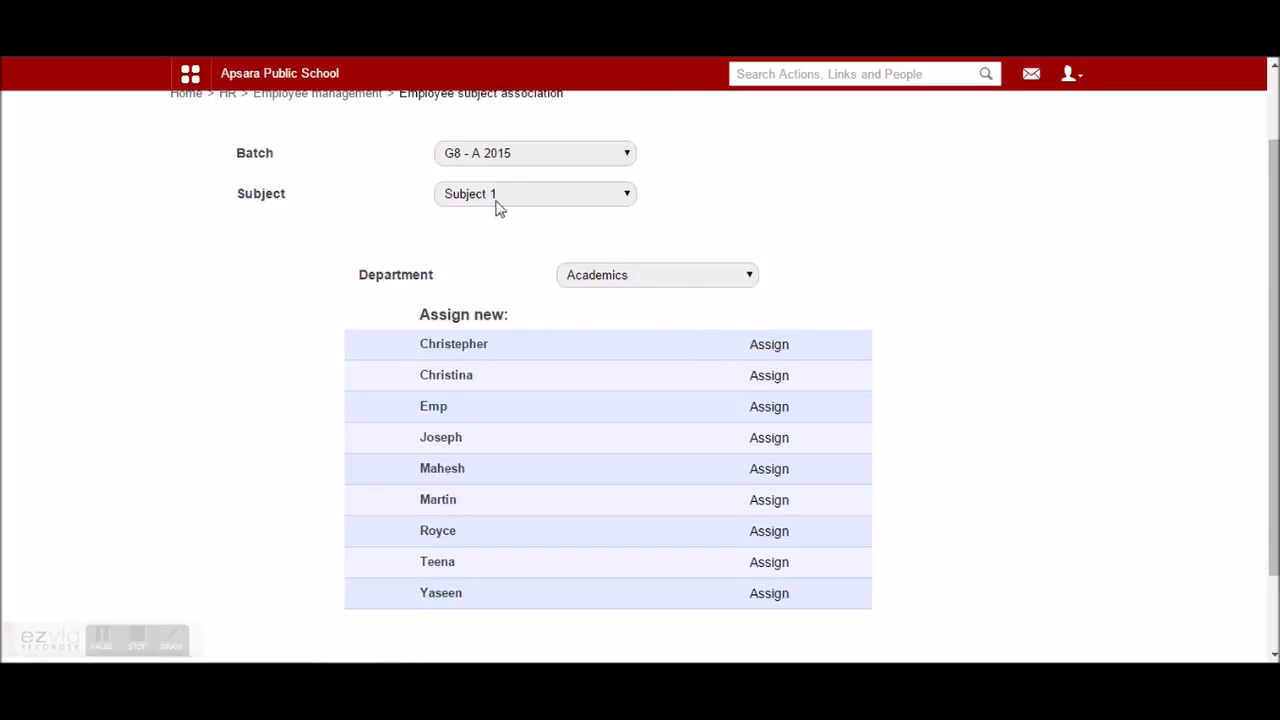
mouse_move(490, 205)
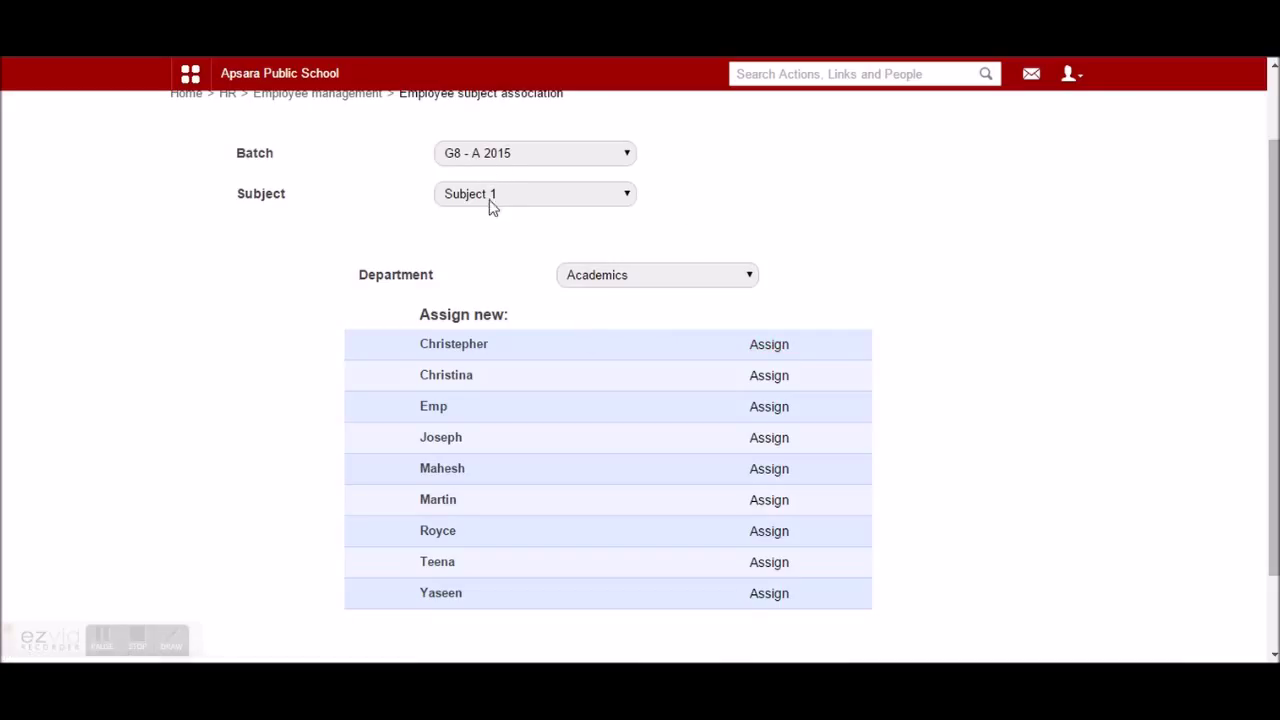
click(769, 343)
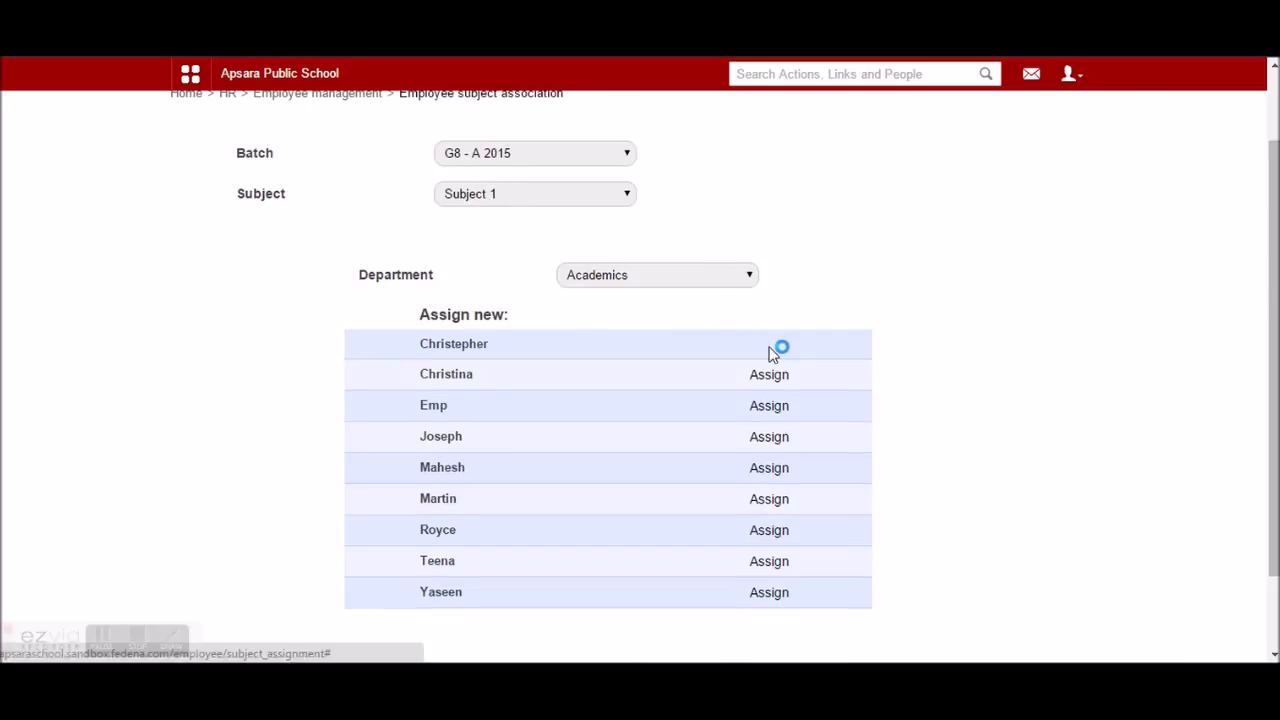
click(769, 343)
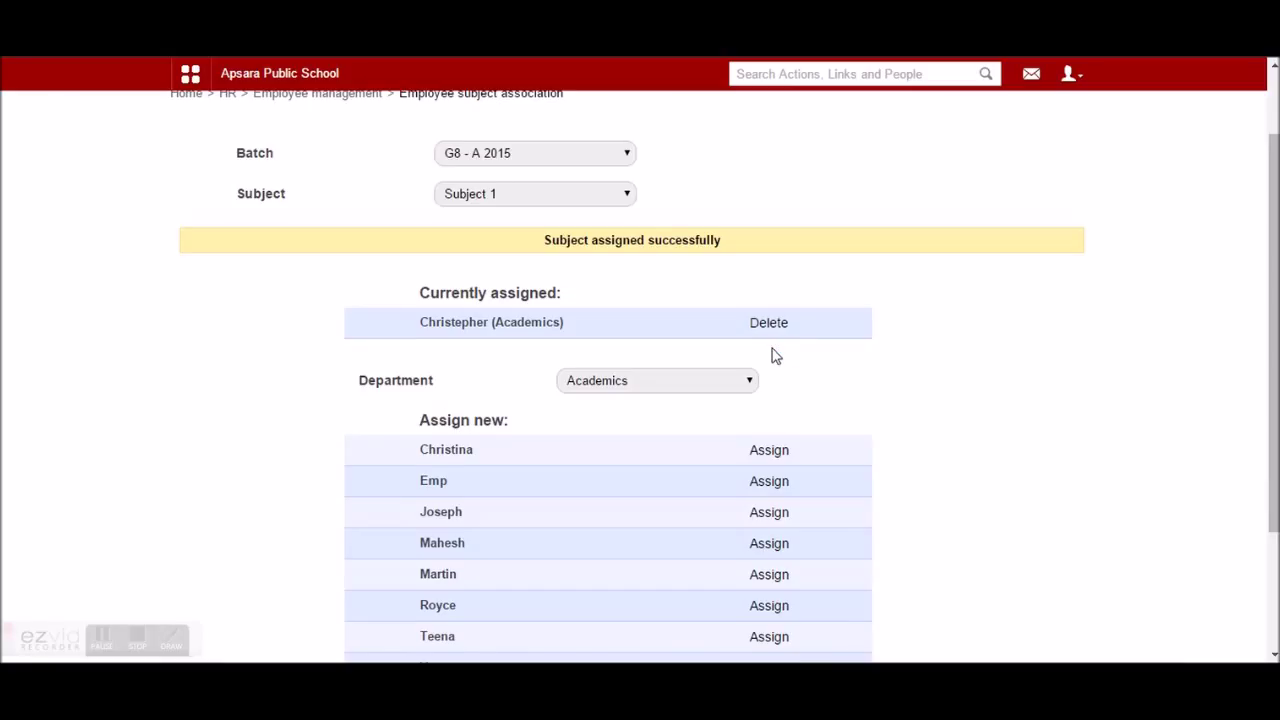
mouse_move(769, 450)
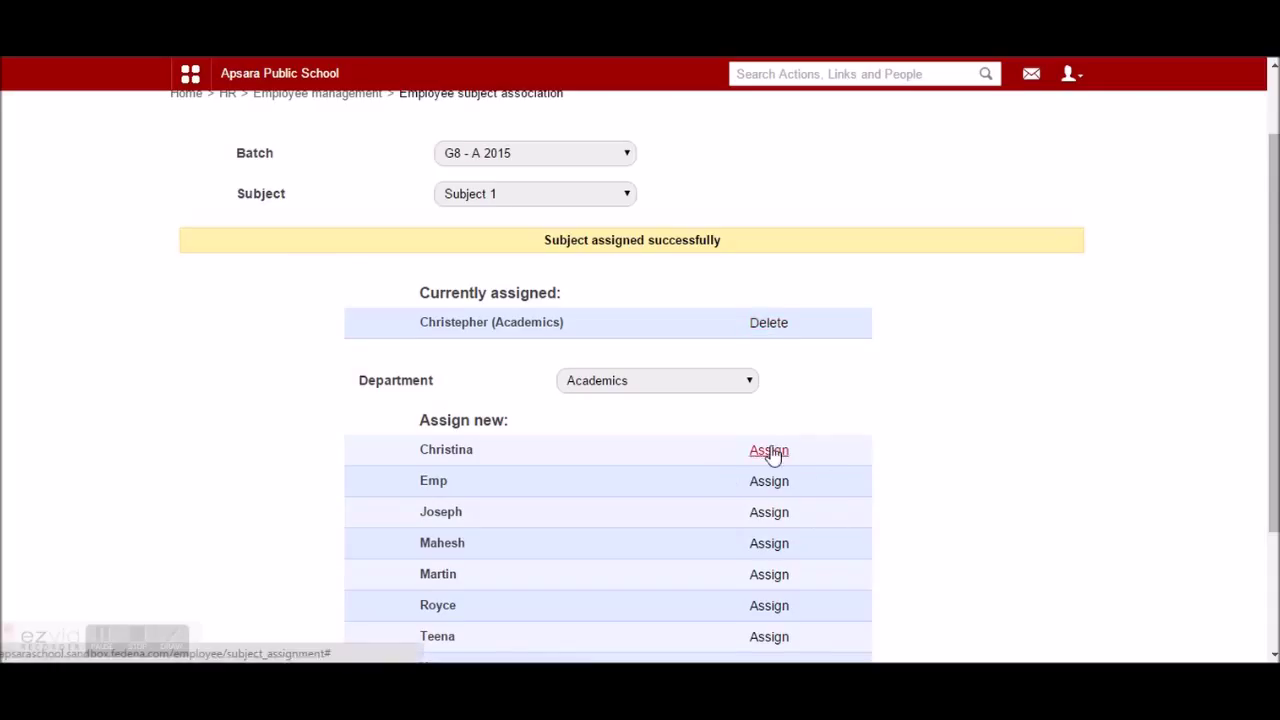
click(768, 450)
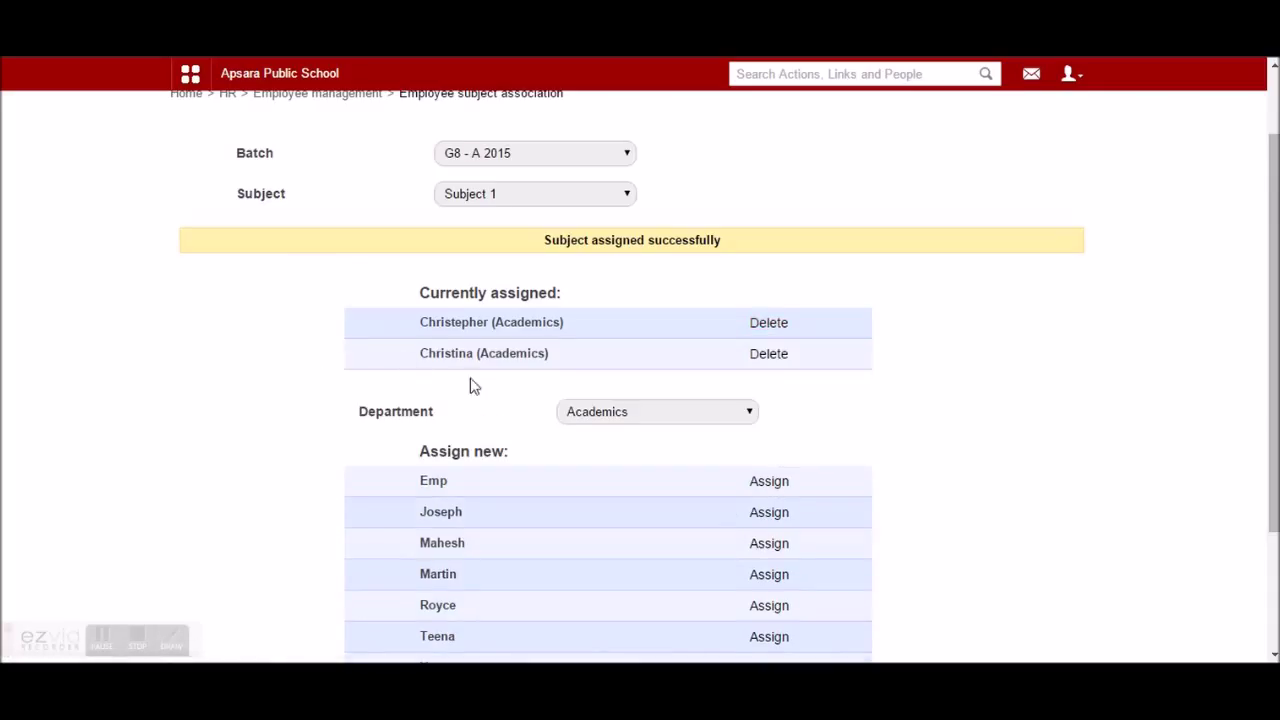
mouse_move(482, 194)
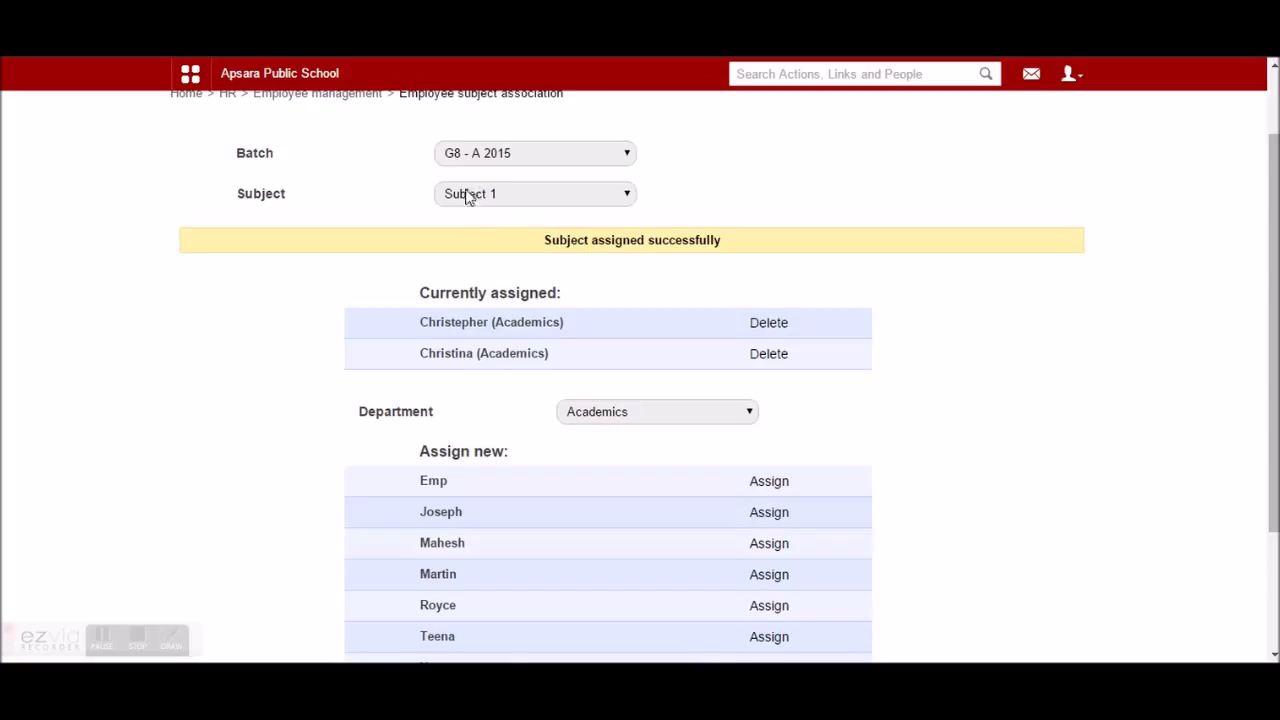
mouse_move(515, 160)
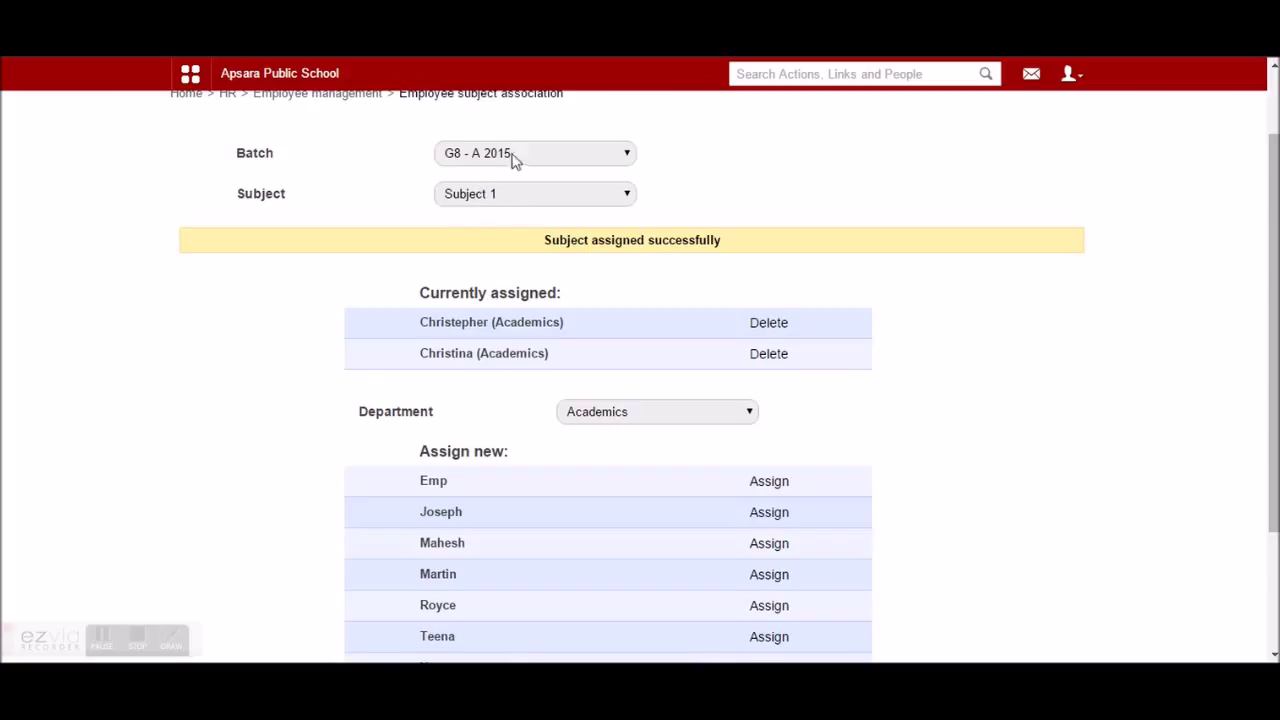
mouse_move(661, 322)
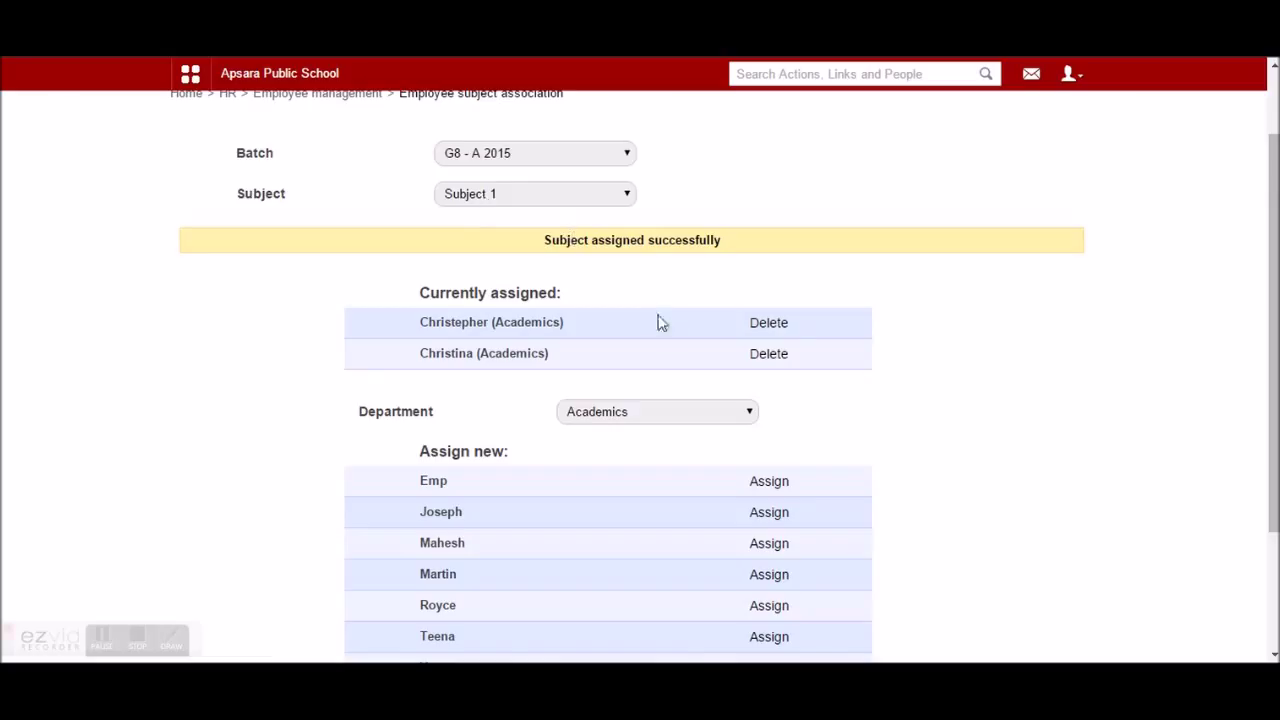
mouse_move(575, 371)
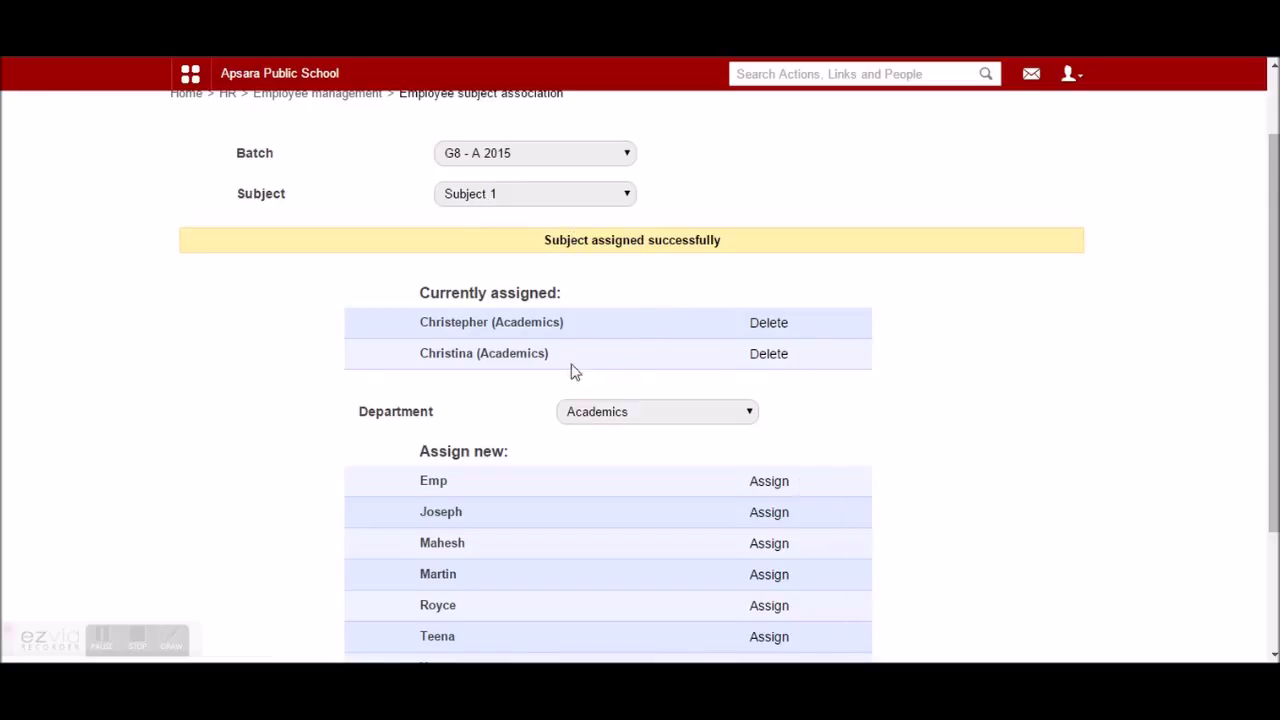
mouse_move(552, 348)
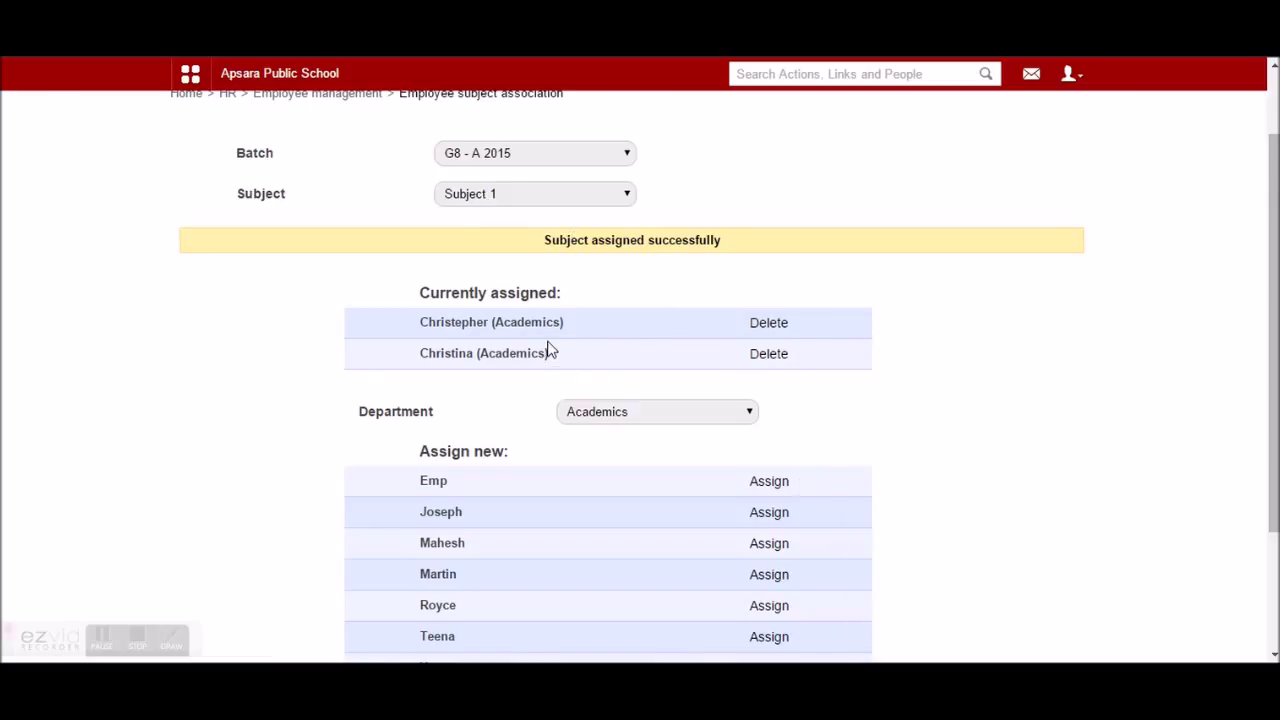
Step: Switch to Subject 2 and list Academics staff to assign Joseph
click(533, 193)
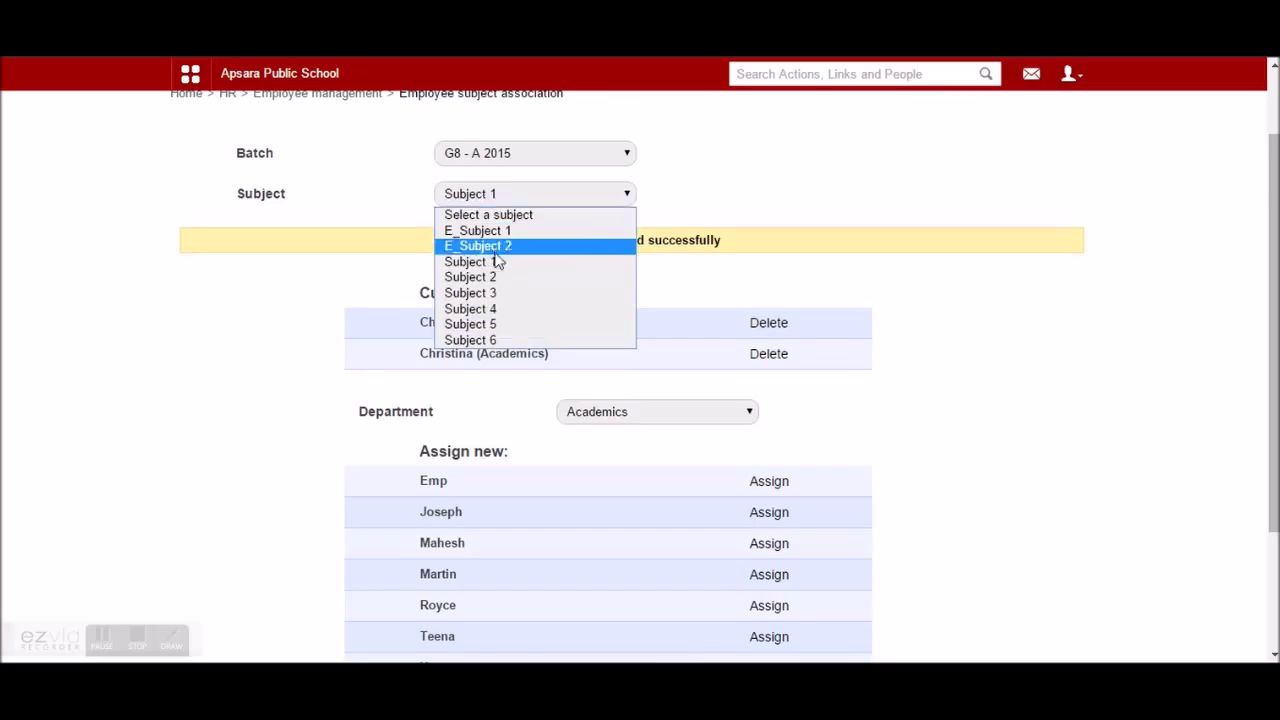
click(470, 277)
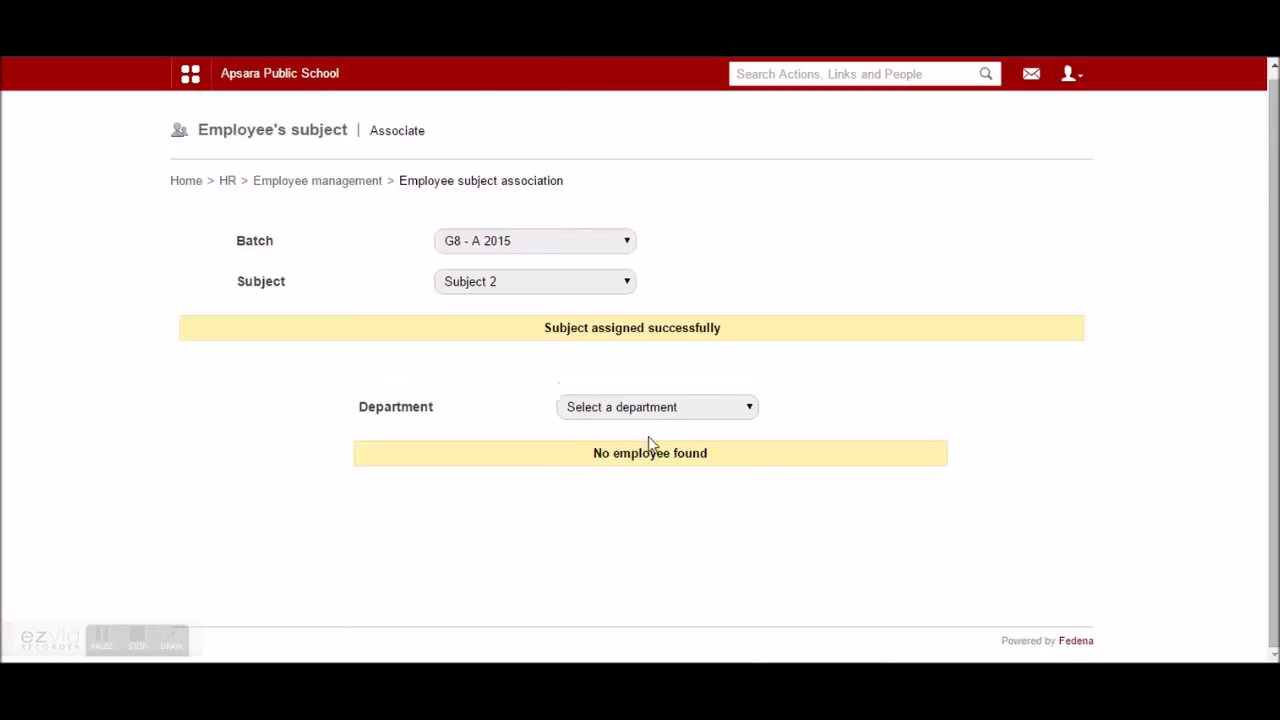
click(657, 407)
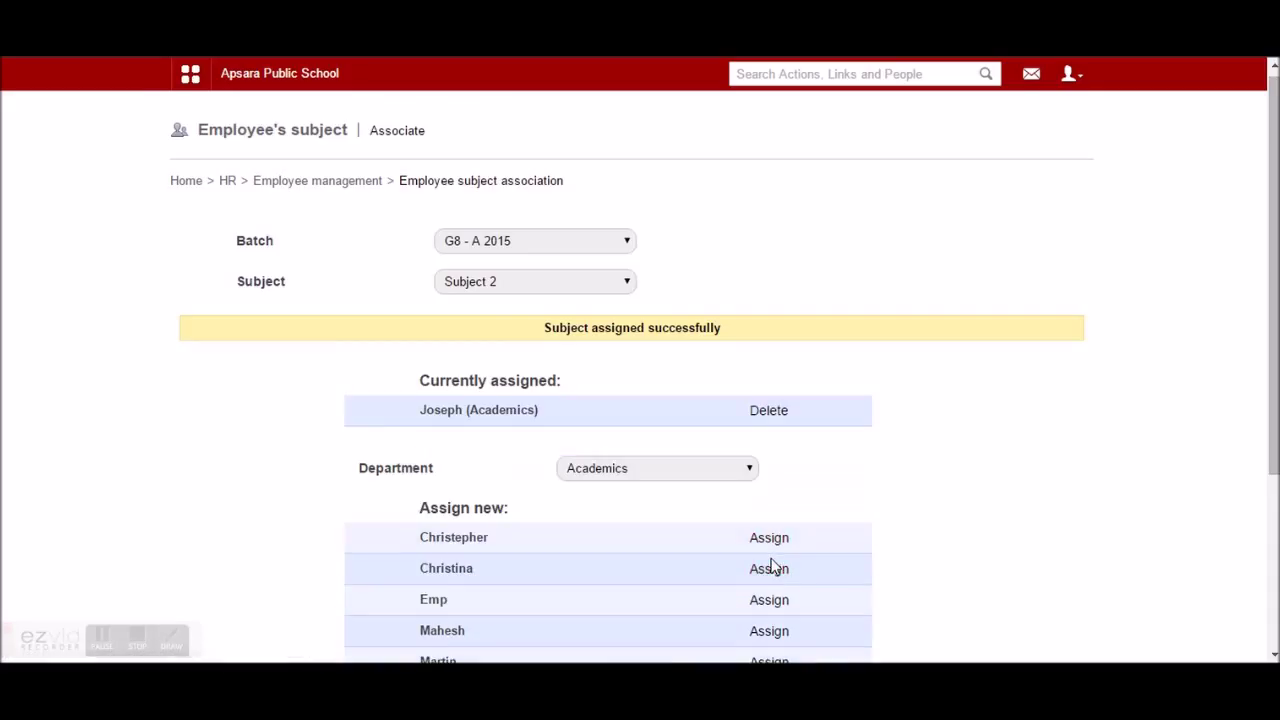
Step: Switch to Subject 3 and assign Christina from the Academics department
click(535, 281)
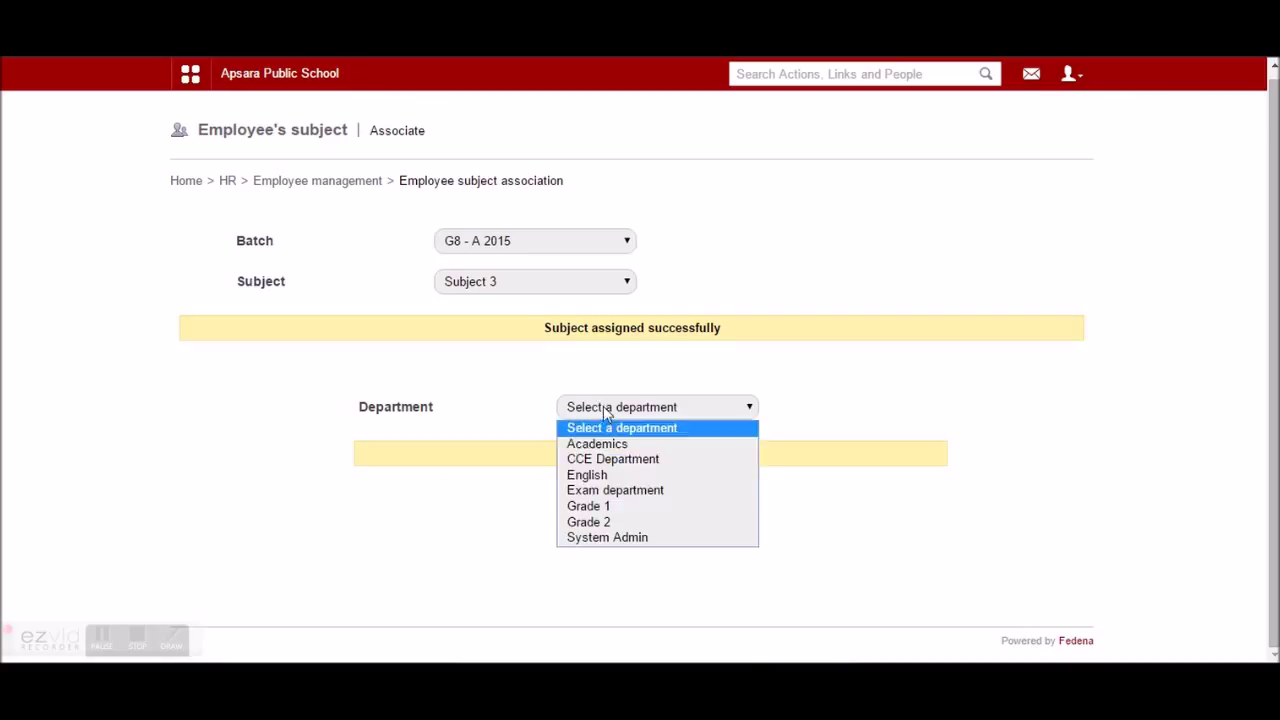
click(597, 443)
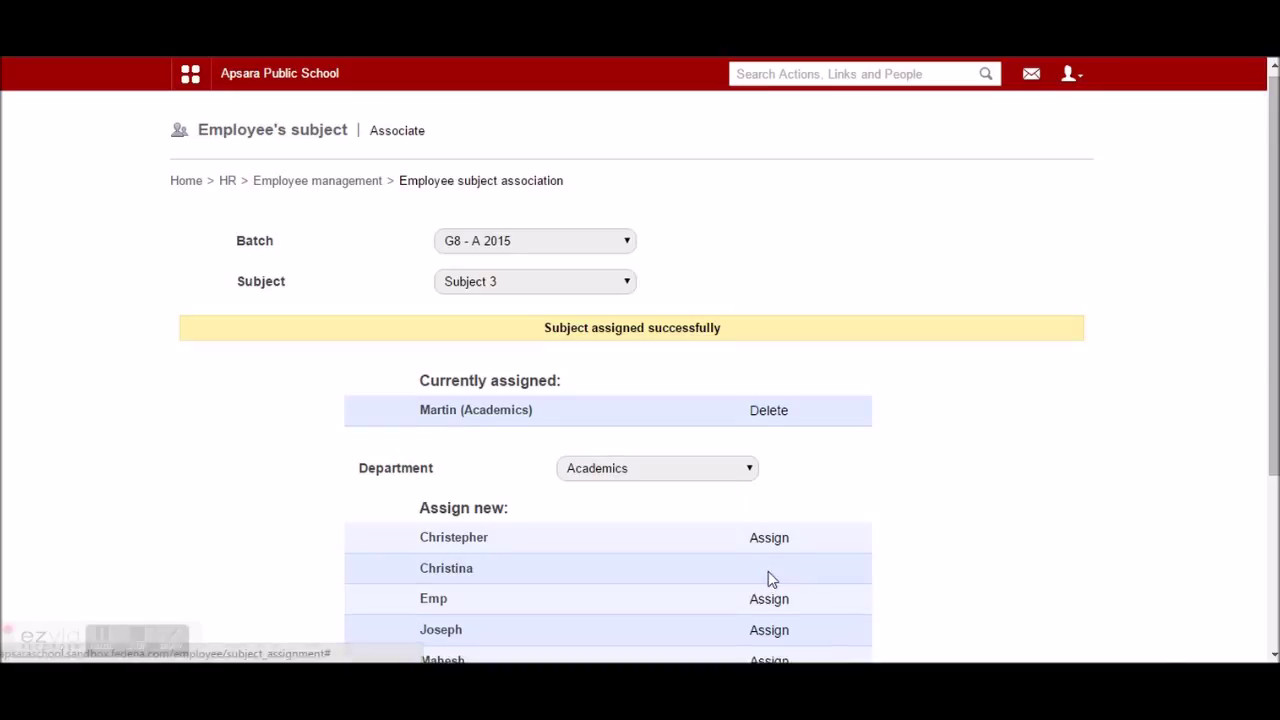
click(768, 568)
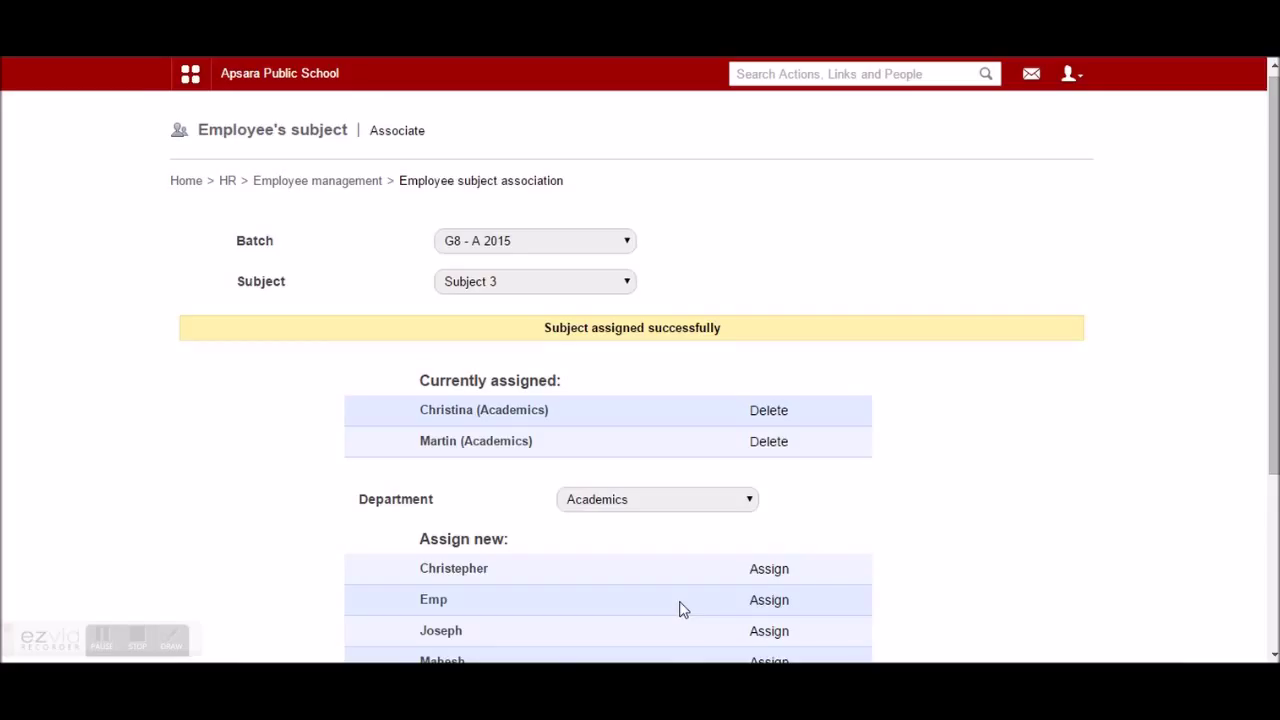
mouse_move(192, 73)
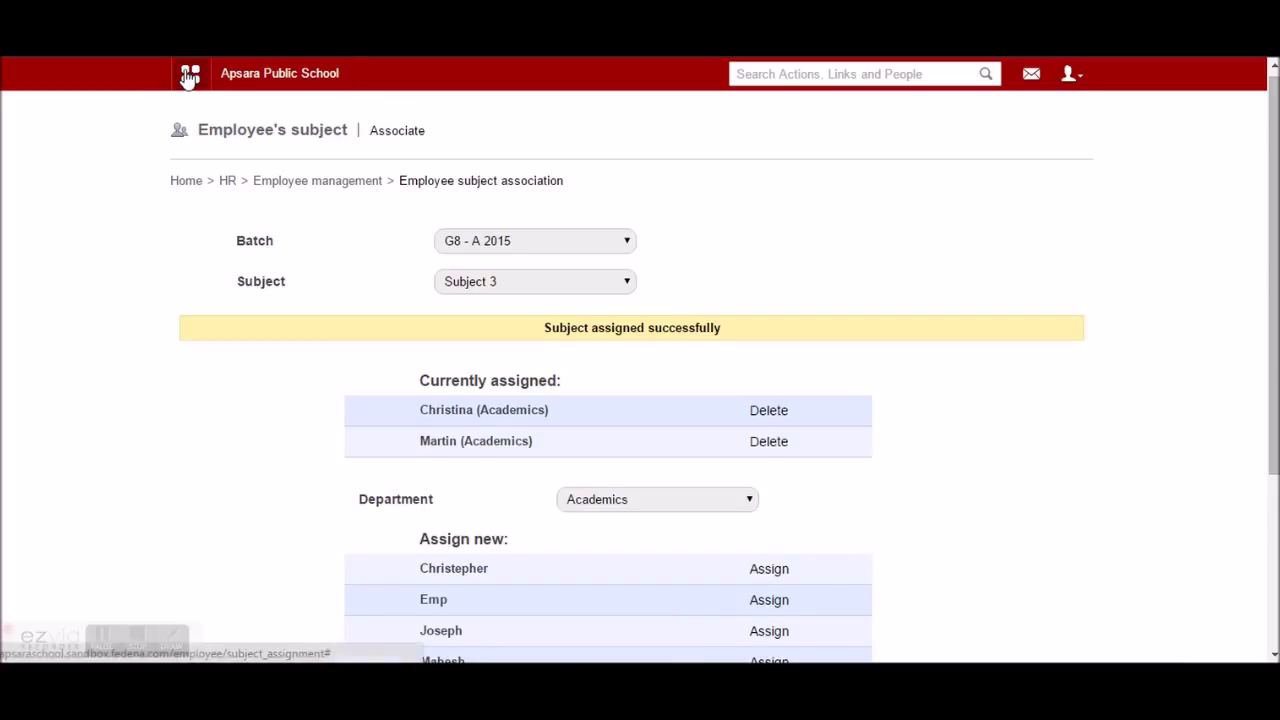
Step: Open Timetable's Work Allotment page showing subjects, assigned teachers and workloads
click(191, 73)
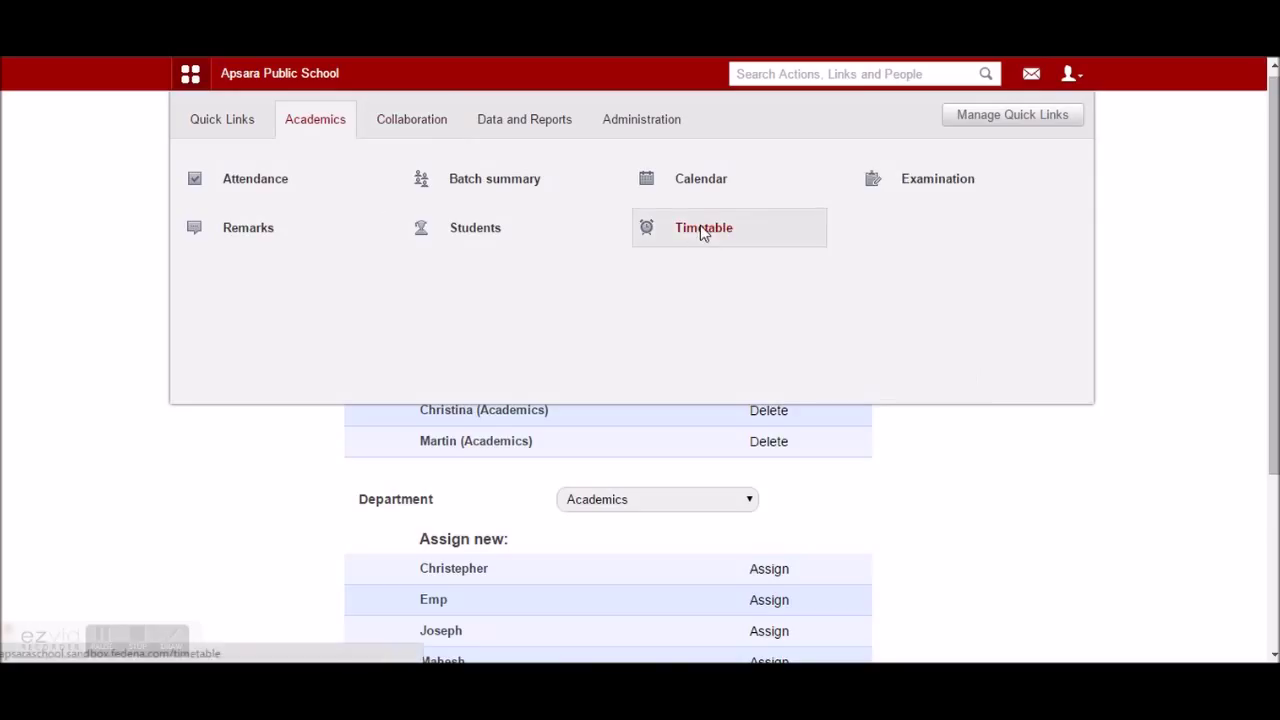
click(703, 227)
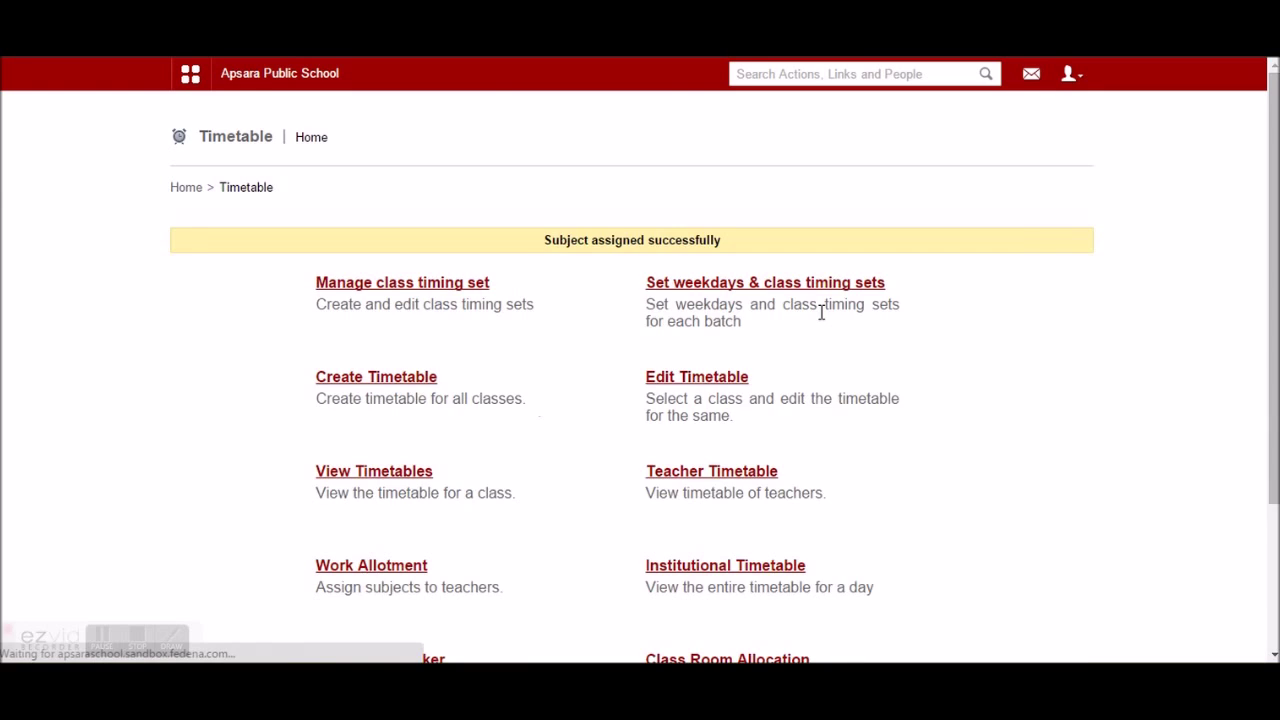
click(370, 565)
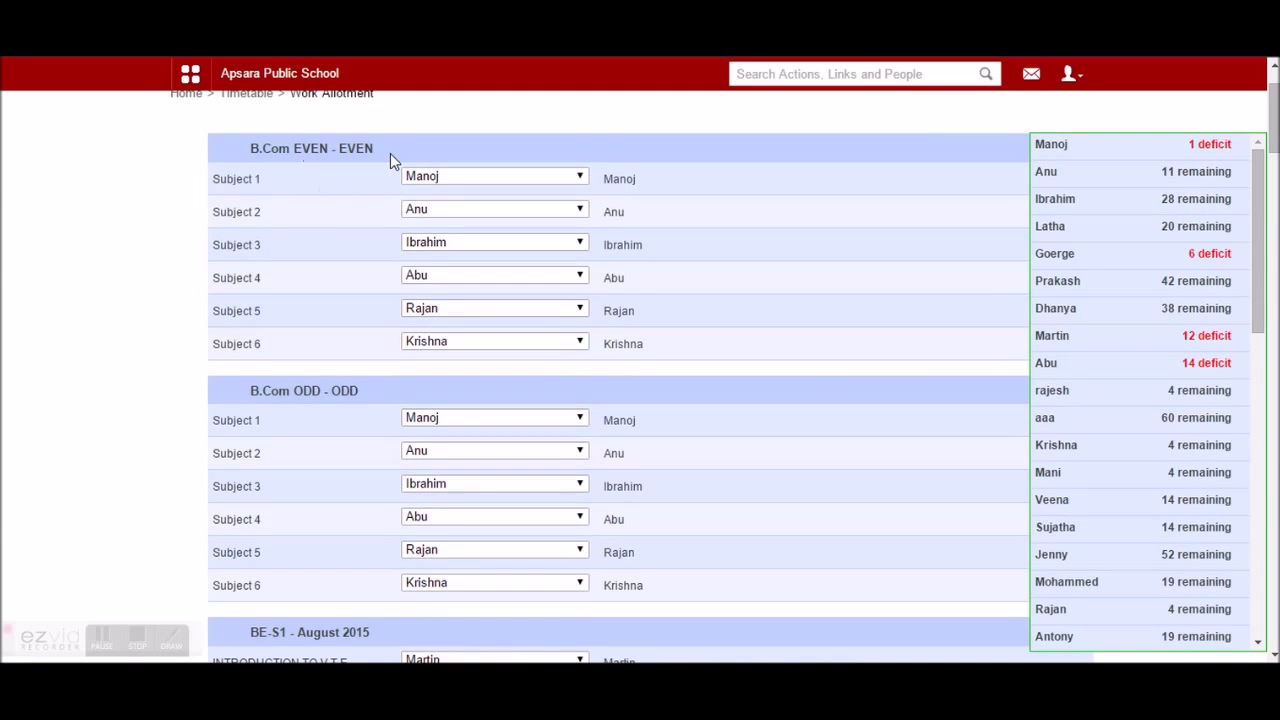
scroll(down, 3)
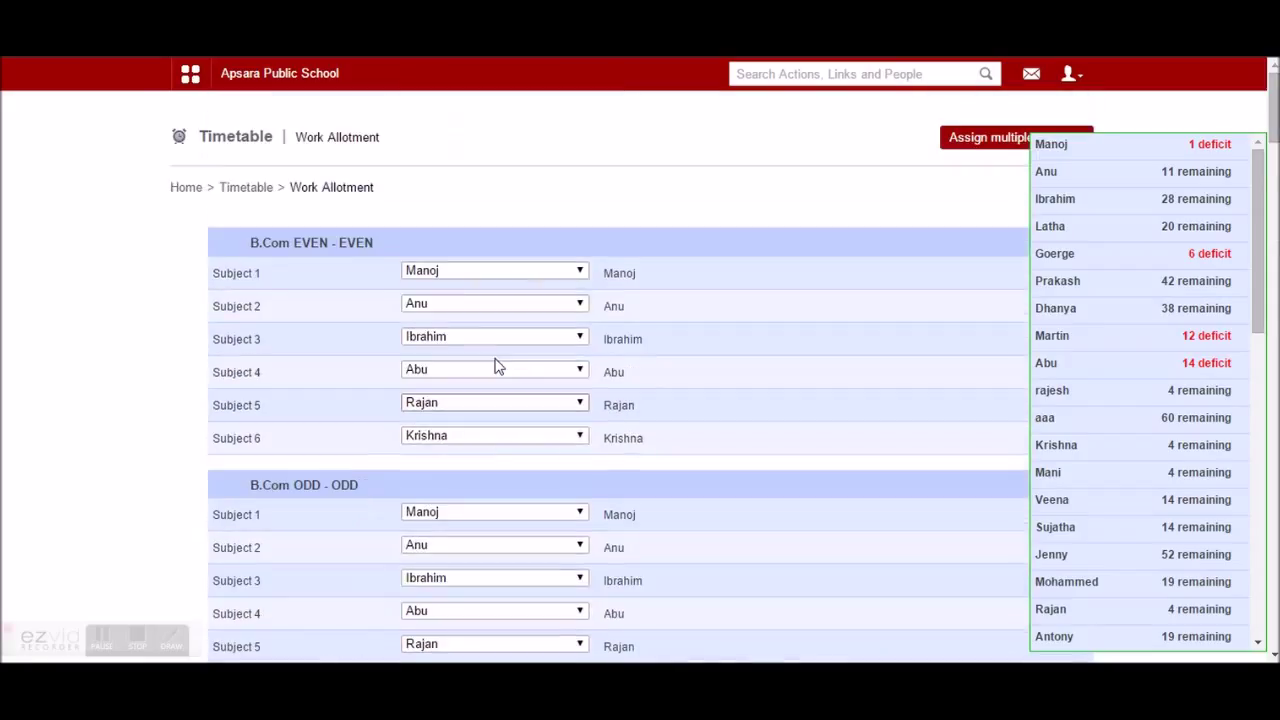
click(494, 270)
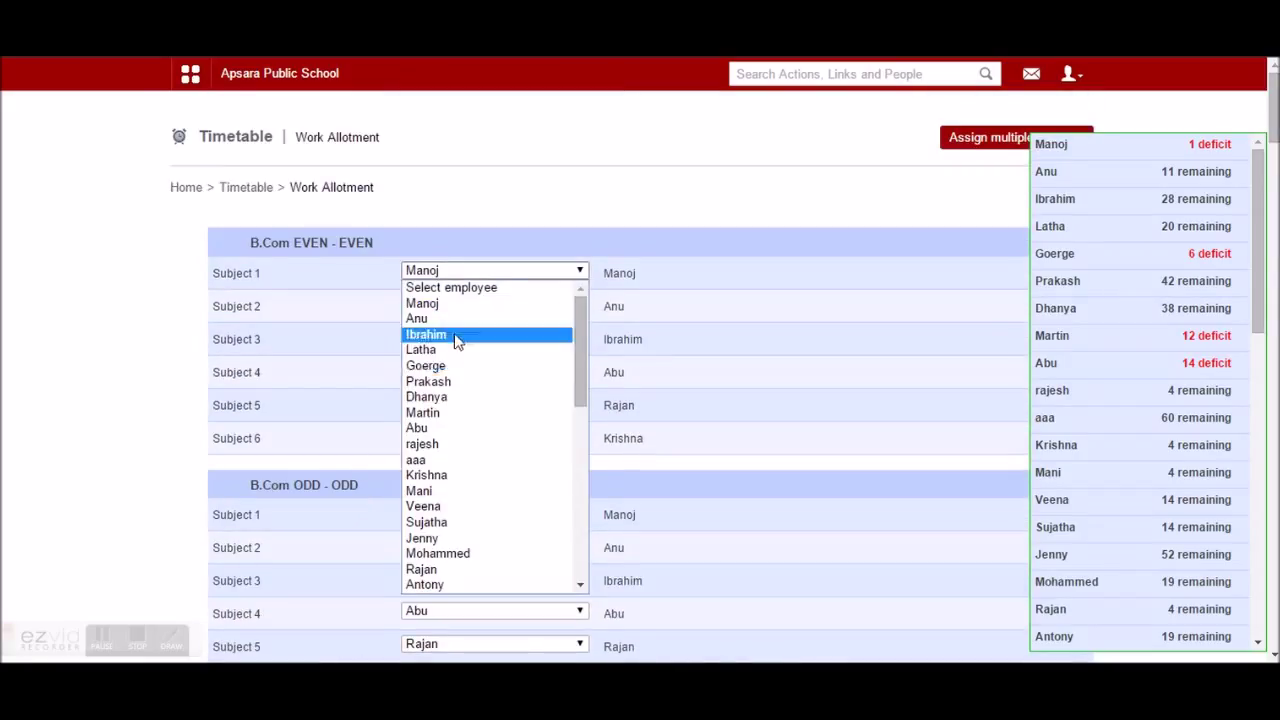
mouse_move(470, 444)
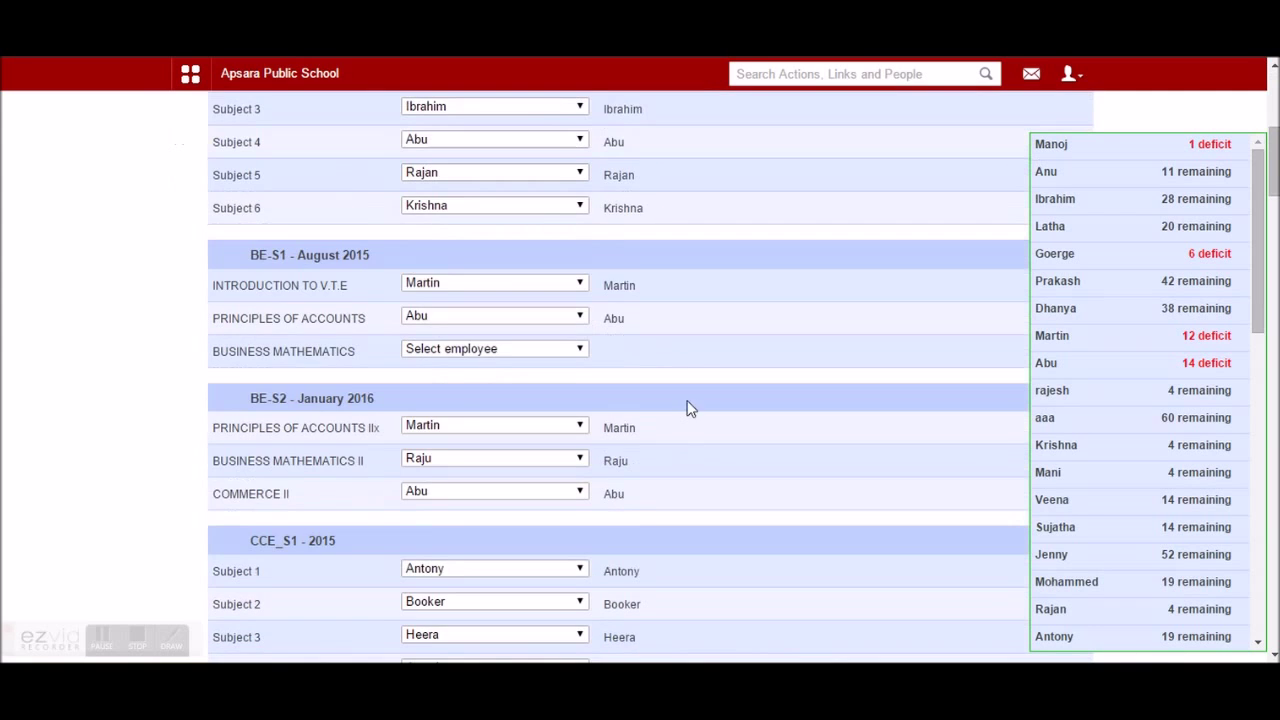
scroll(down, 3)
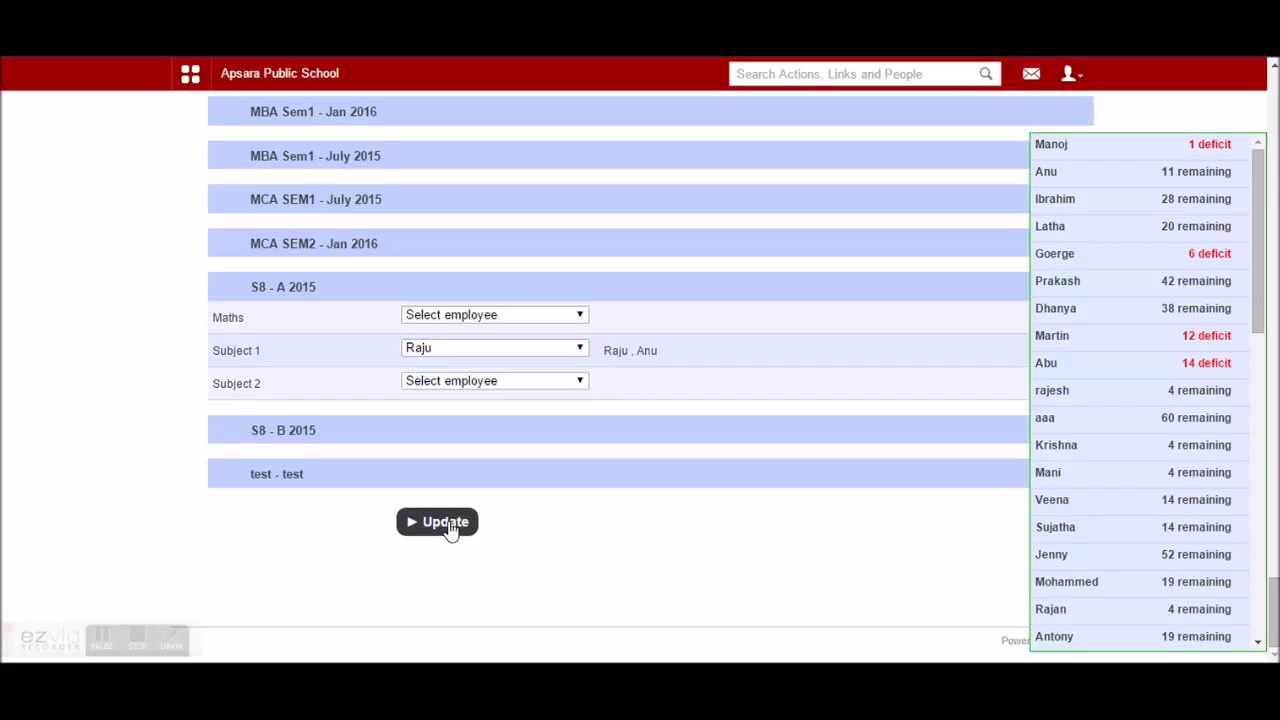
scroll(down, 3)
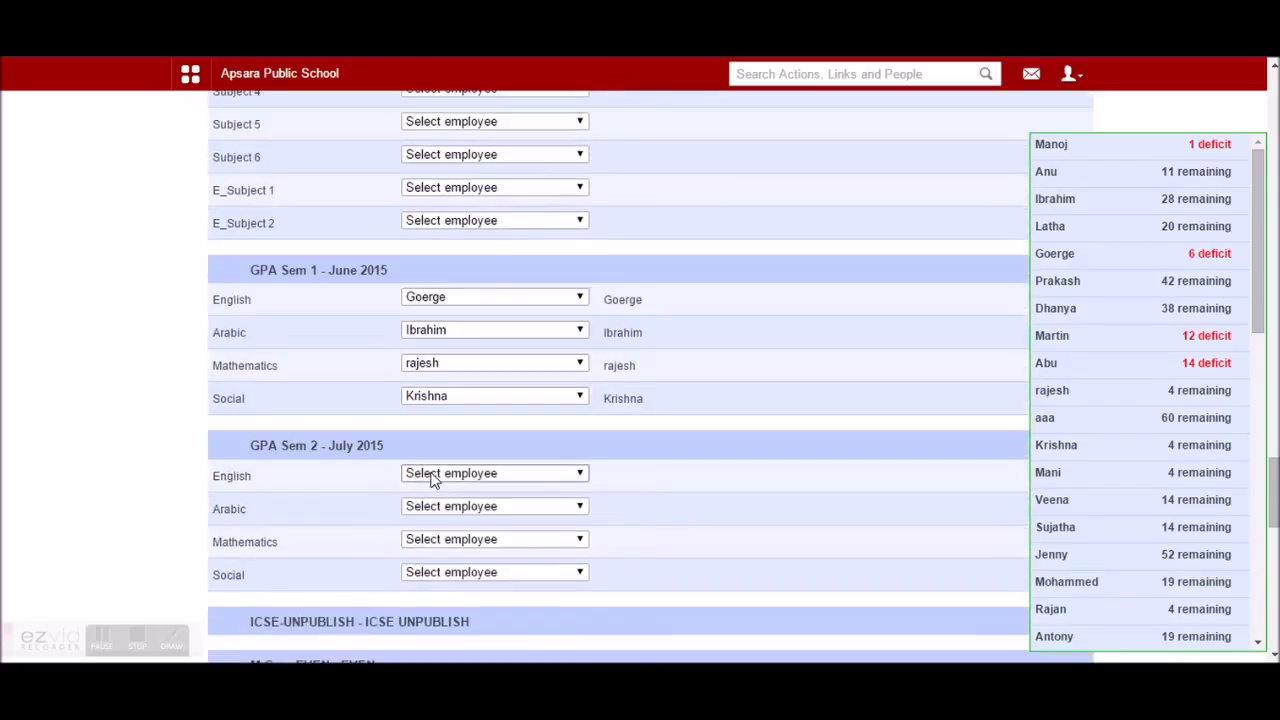